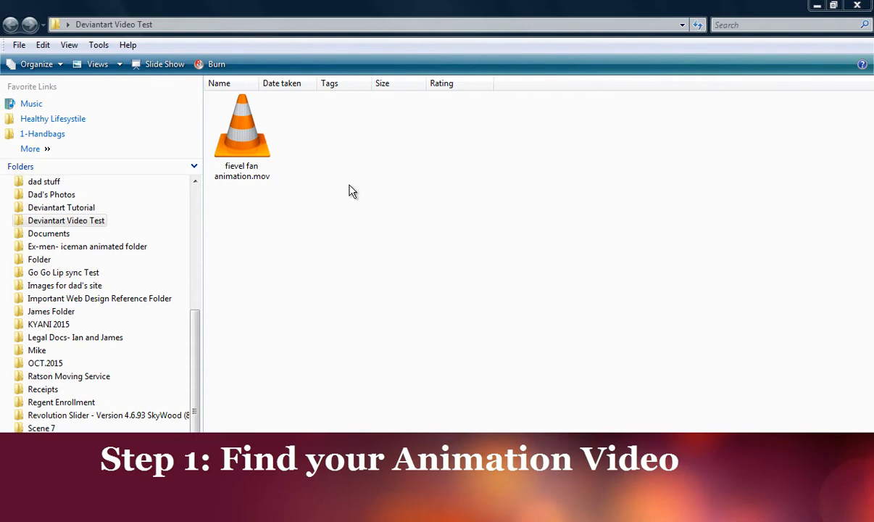
Step: Play fievel fan animation.mov from the Deviantart Video Test folder
left_click(242, 131)
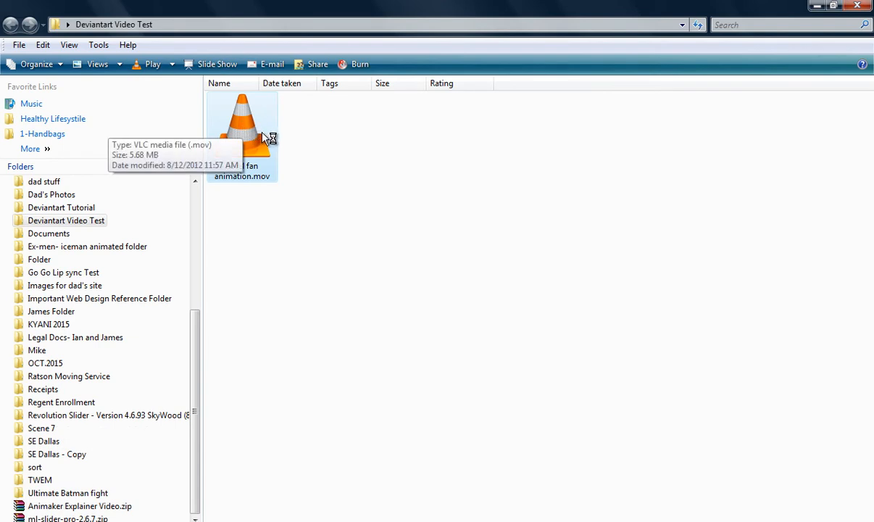
mouse_move(269, 142)
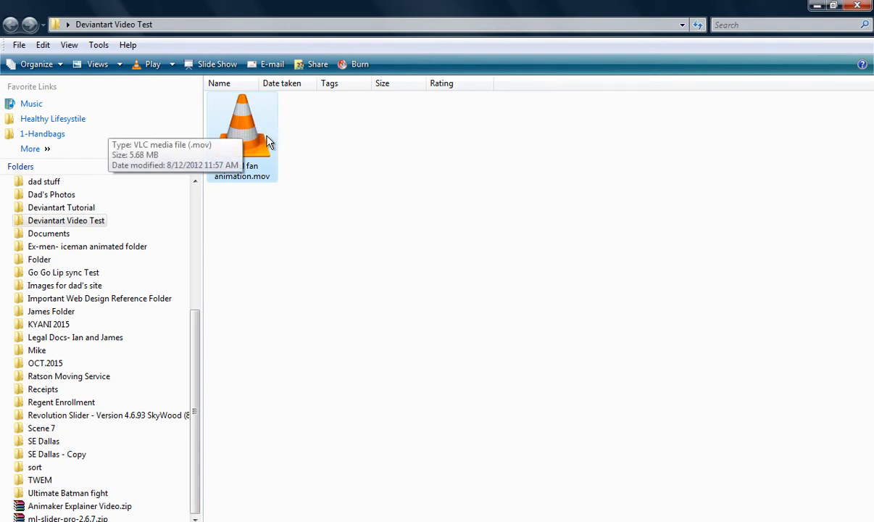
mouse_move(275, 138)
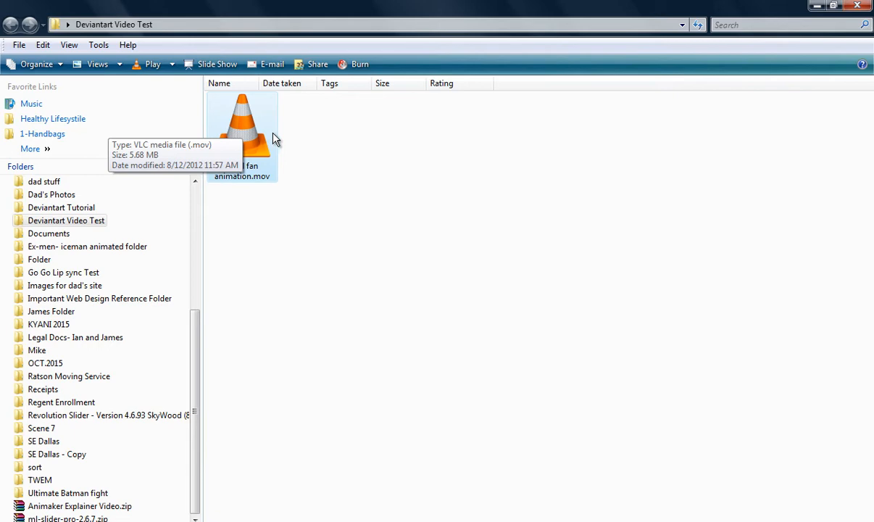
mouse_move(269, 136)
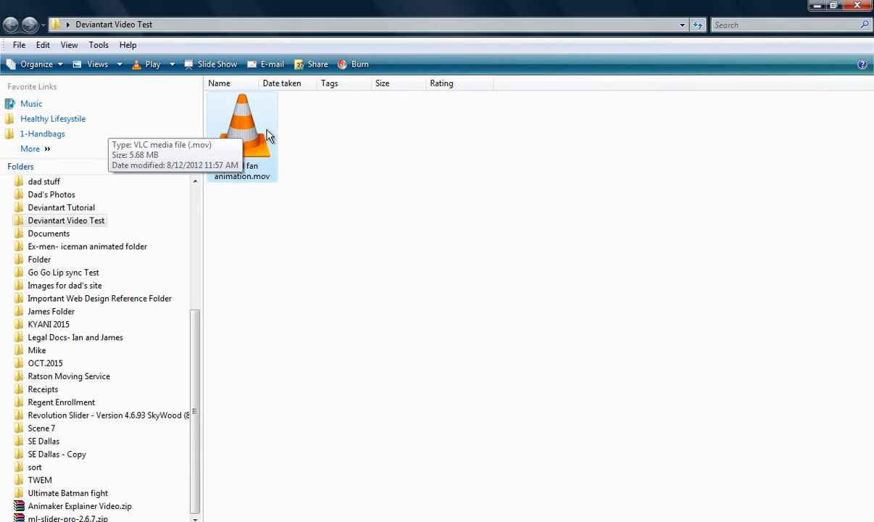
double_click(242, 127)
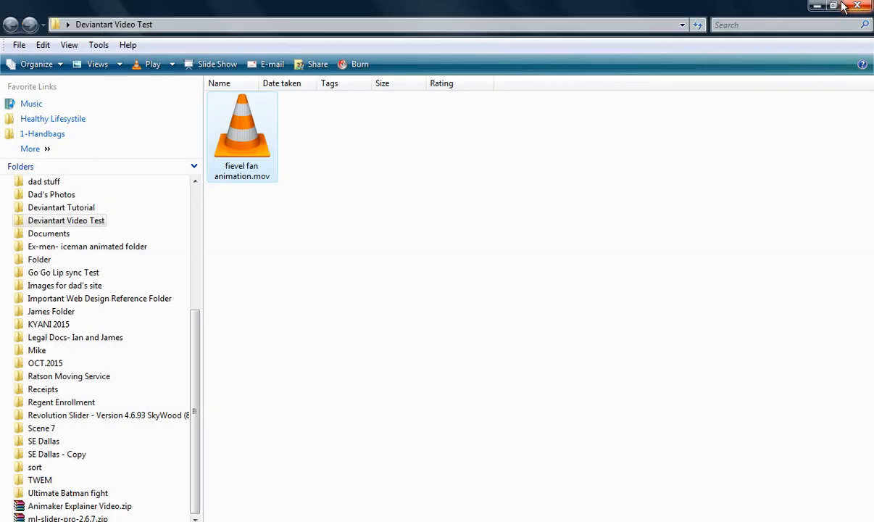
mouse_move(586, 495)
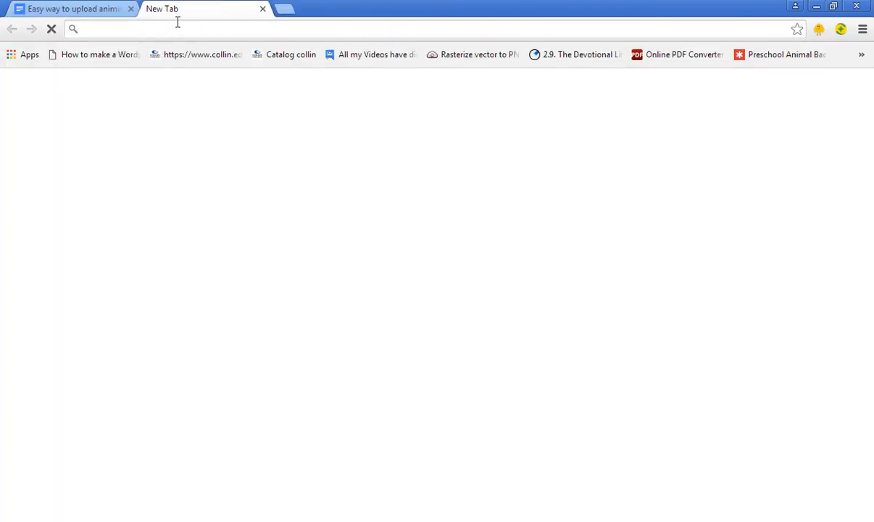
Step: Go to ezgif.com in a new browser tab
type("e")
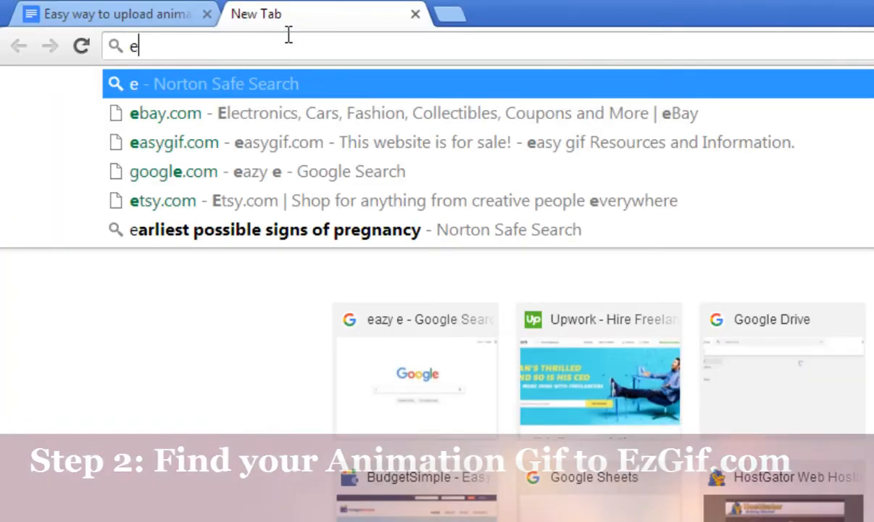
type("zfg")
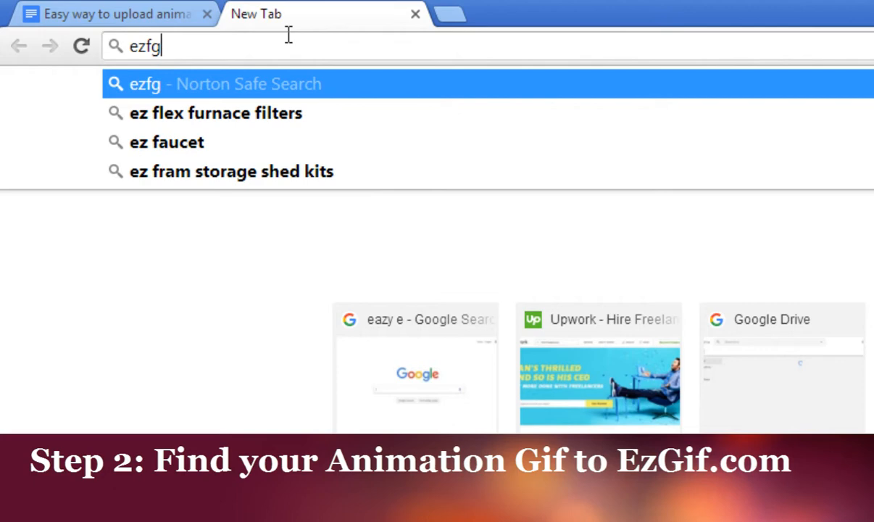
key("Return")
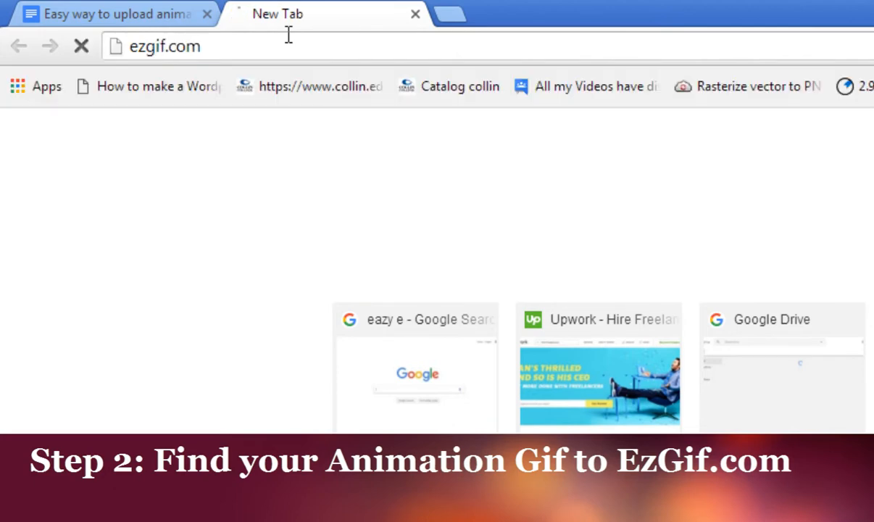
key("Return")
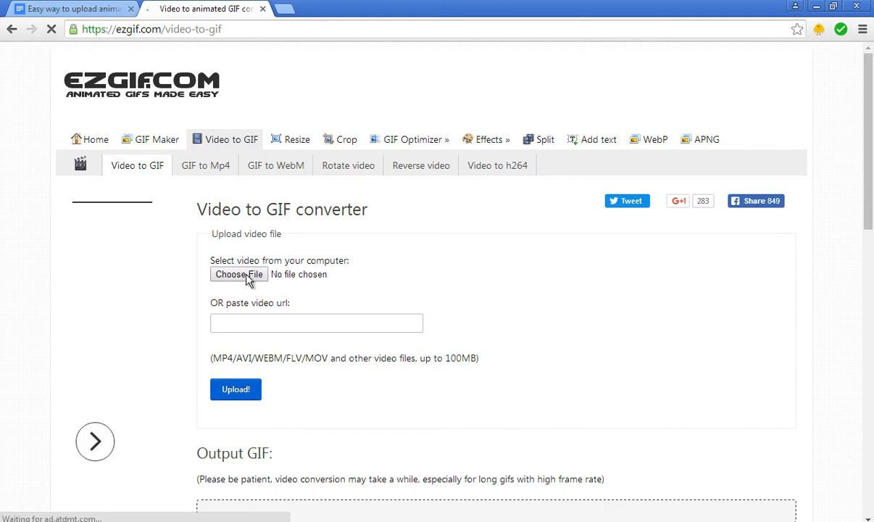
Step: Upload fievel fan animation.mov to the Video to GIF converter
left_click(238, 275)
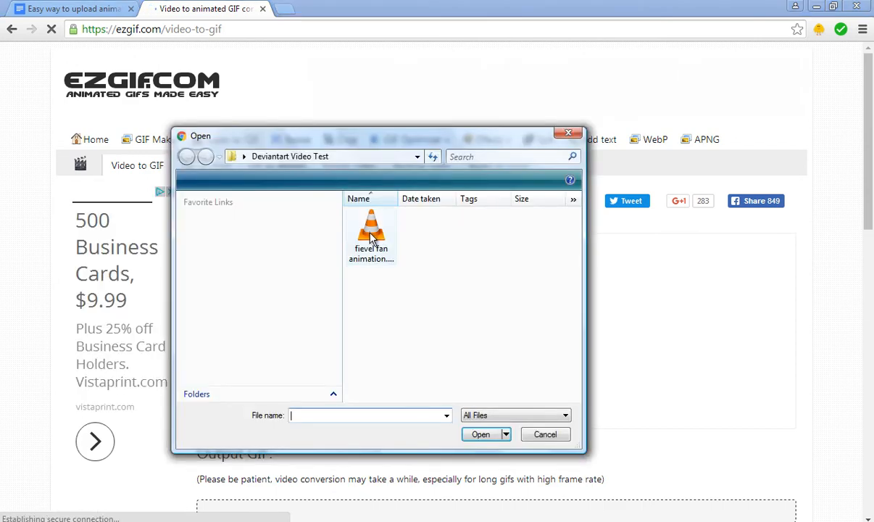
left_click(371, 232)
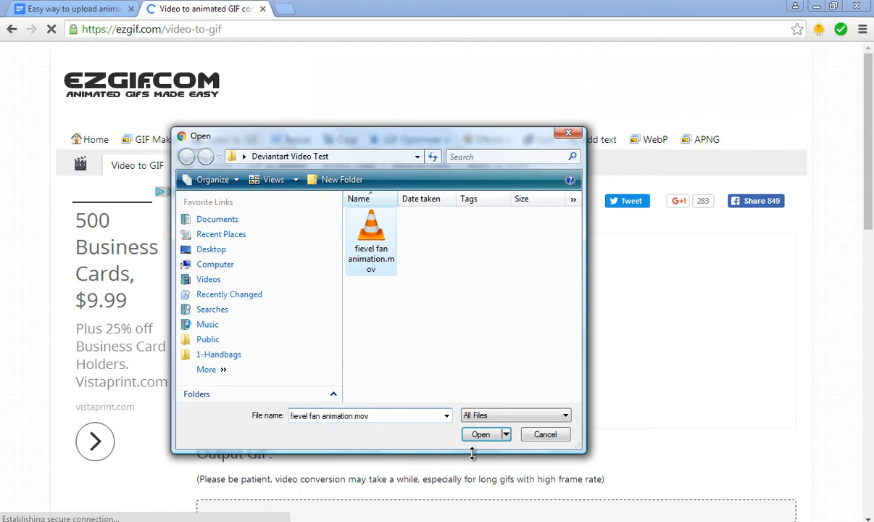
left_click(480, 434)
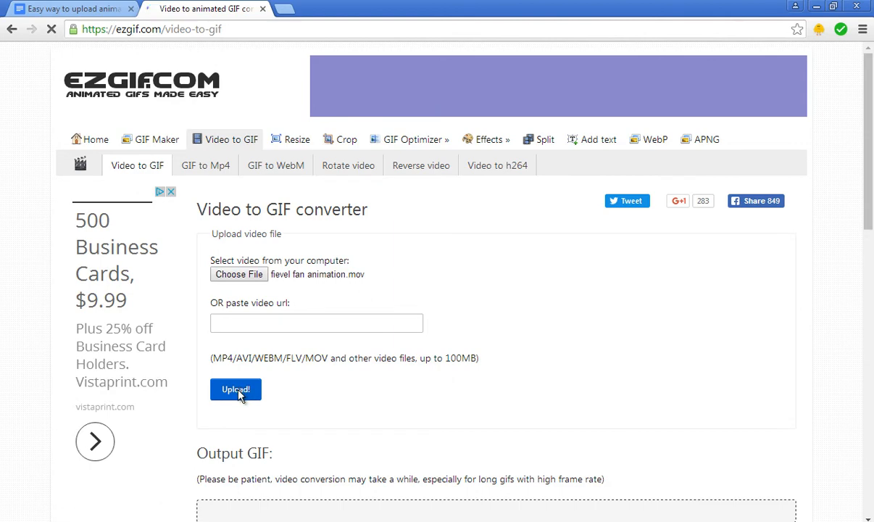
left_click(235, 389)
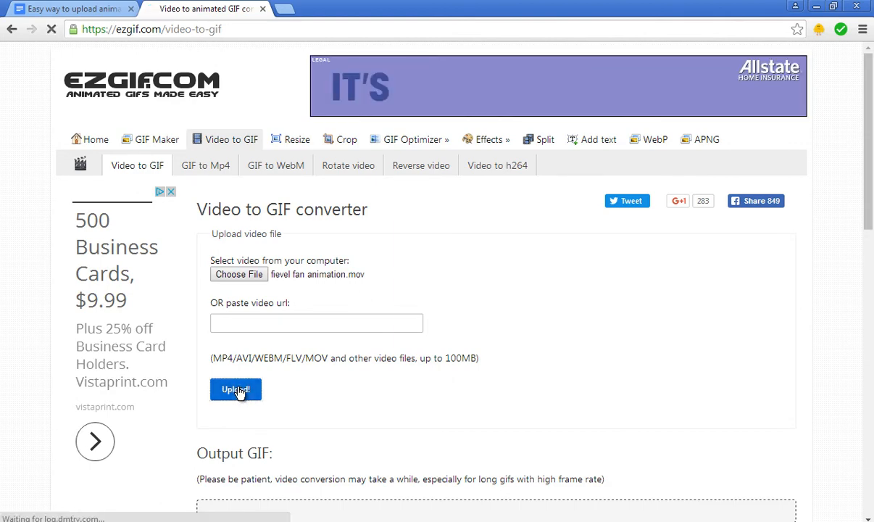
left_click(235, 389)
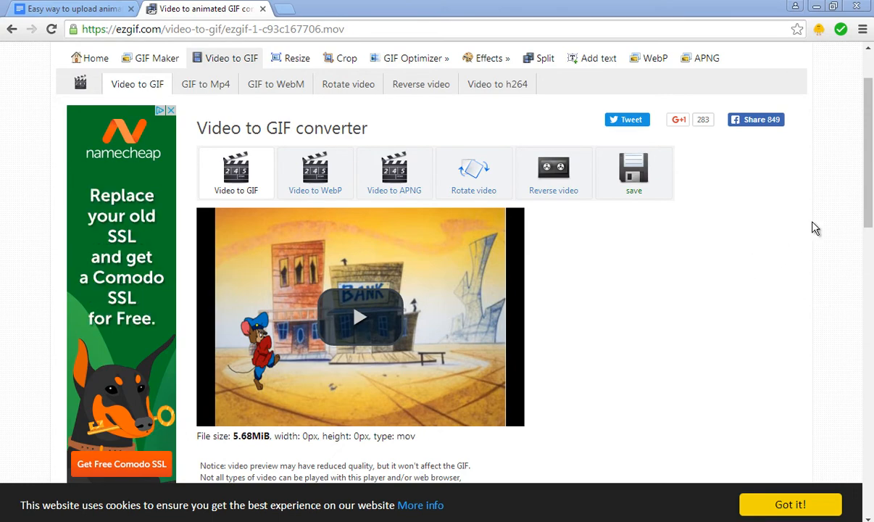
Step: Convert the uploaded video into a 50-frame animated GIF
scroll("down", 3)
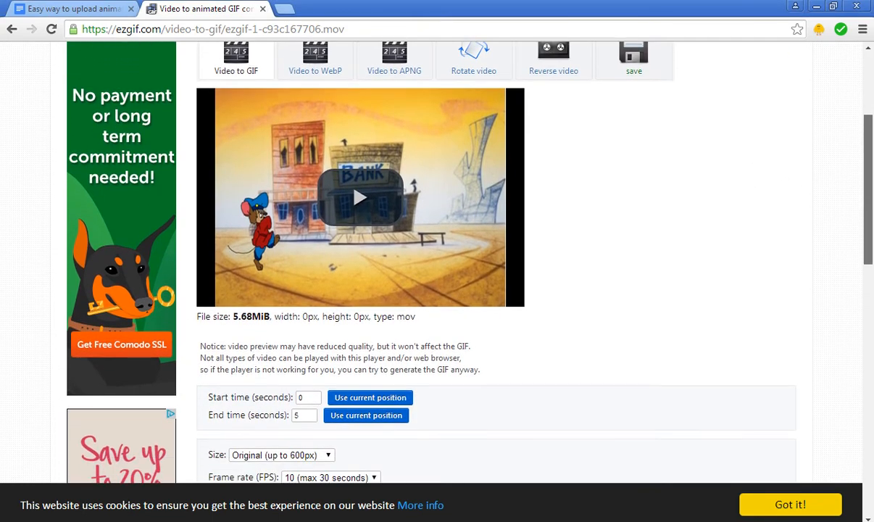
scroll("down", 3)
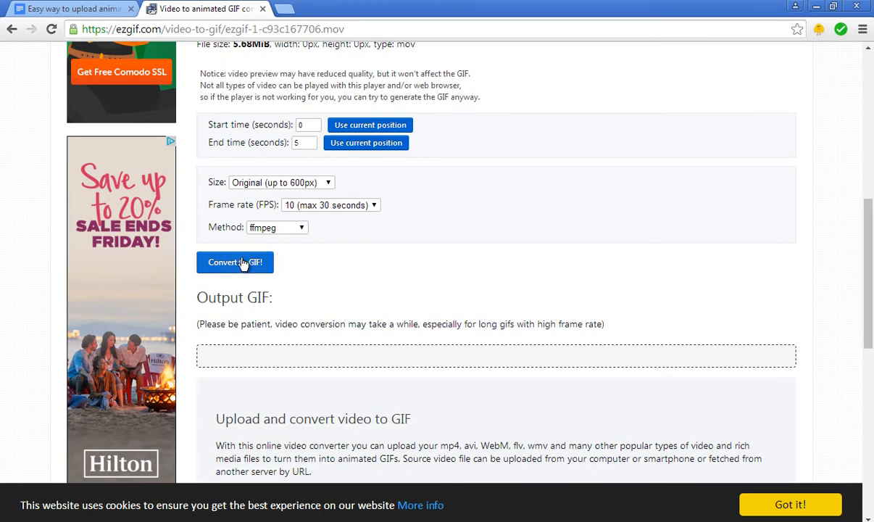
left_click(235, 261)
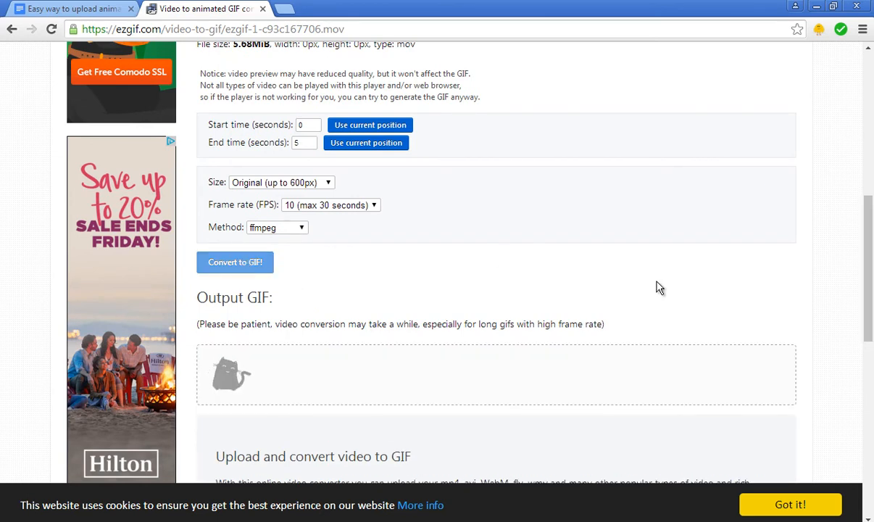
mouse_move(632, 261)
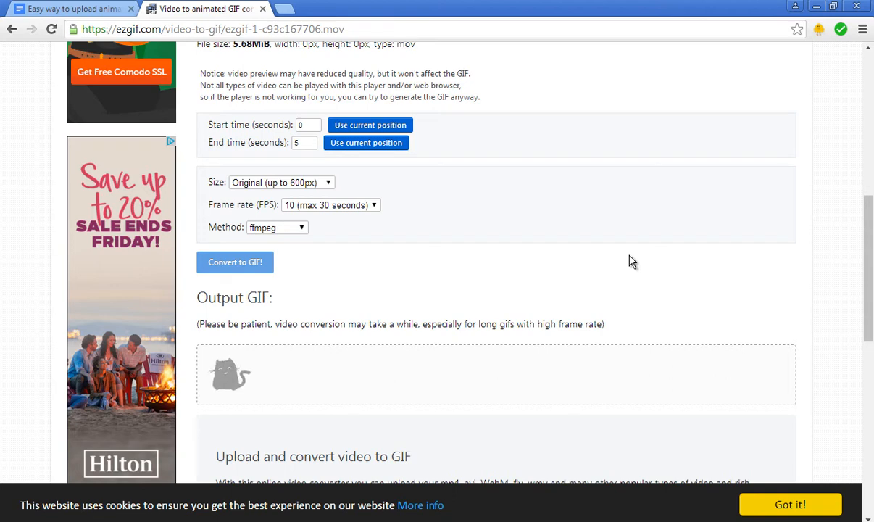
left_click(235, 262)
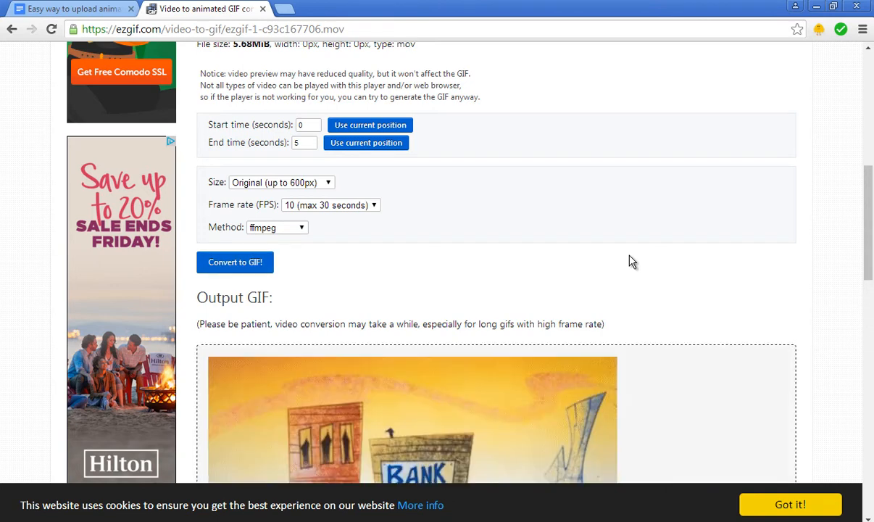
Step: Save the 1.69MiB output GIF to the Deviantart Video Test folder
scroll("down", 3)
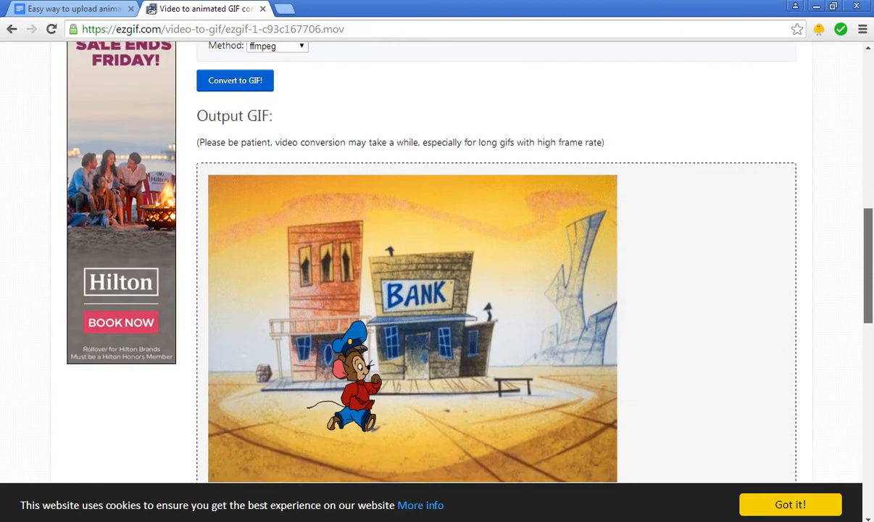
scroll("down", 3)
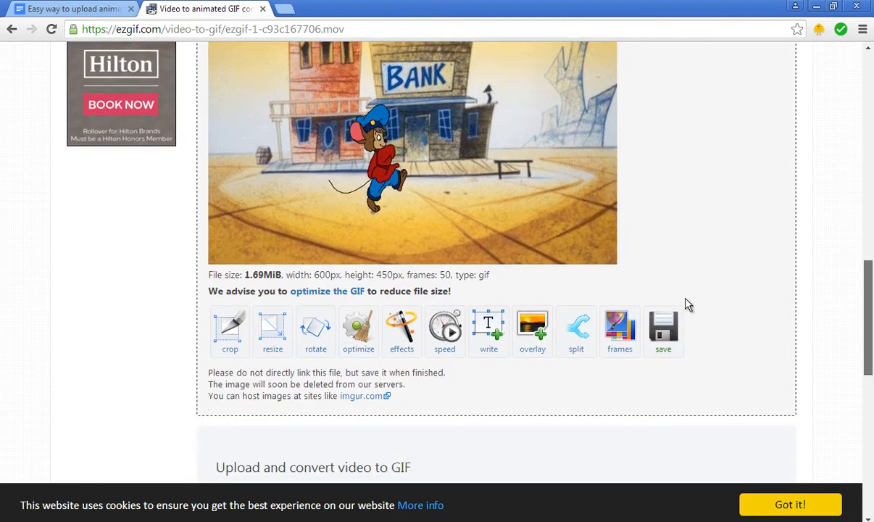
mouse_move(664, 331)
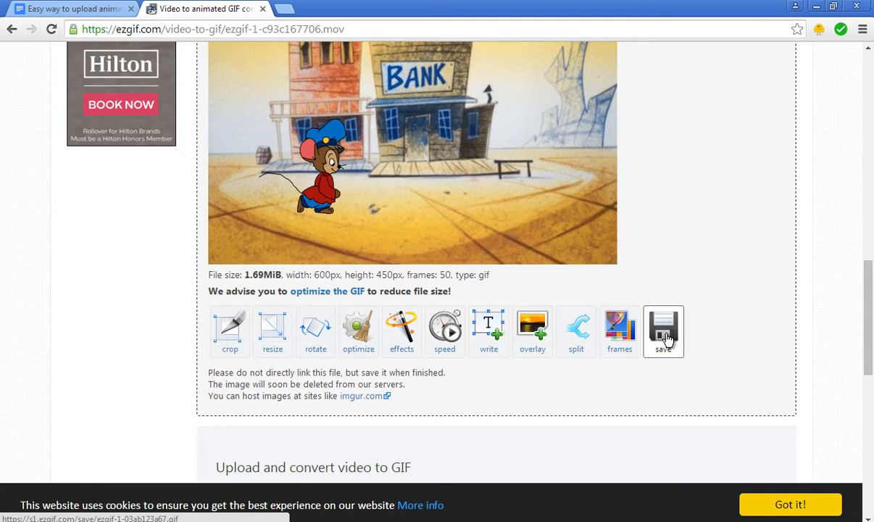
left_click(662, 331)
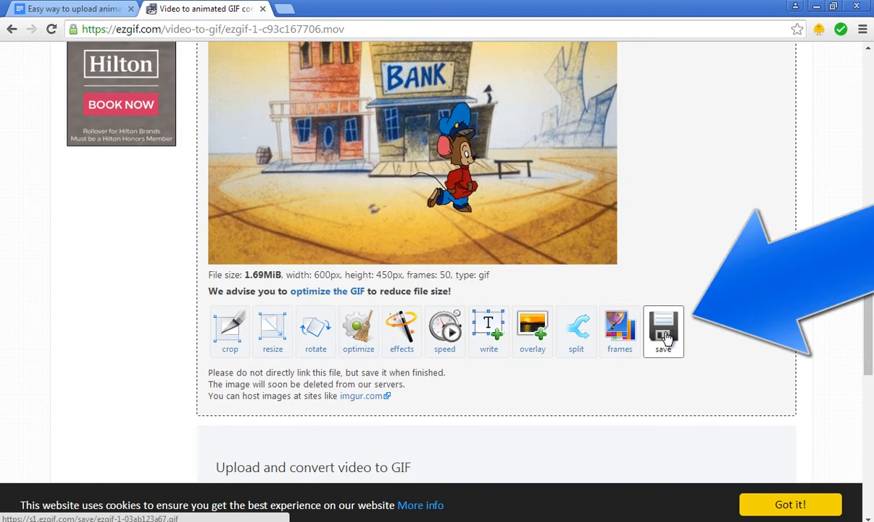
left_click(663, 330)
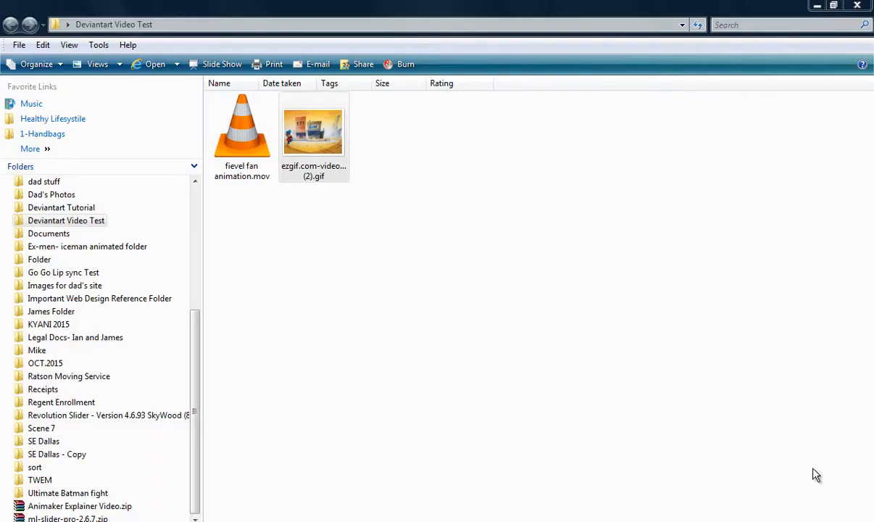
mouse_move(802, 477)
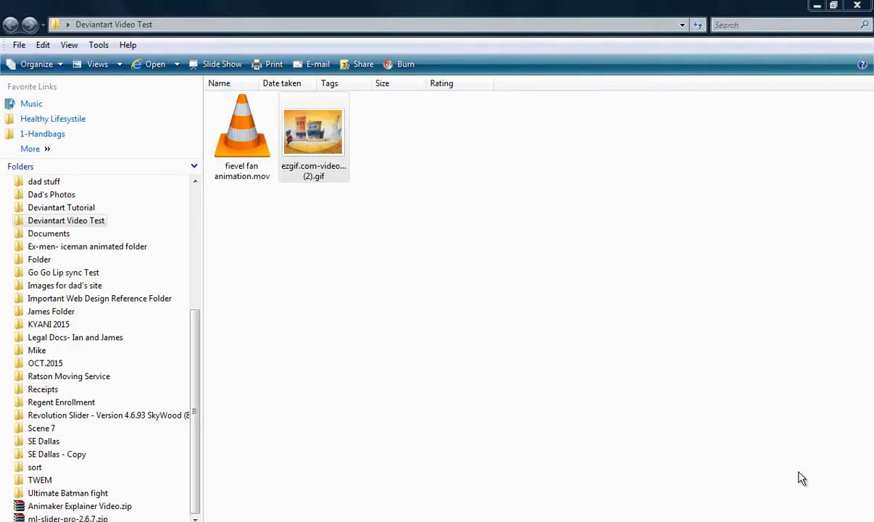
mouse_move(795, 479)
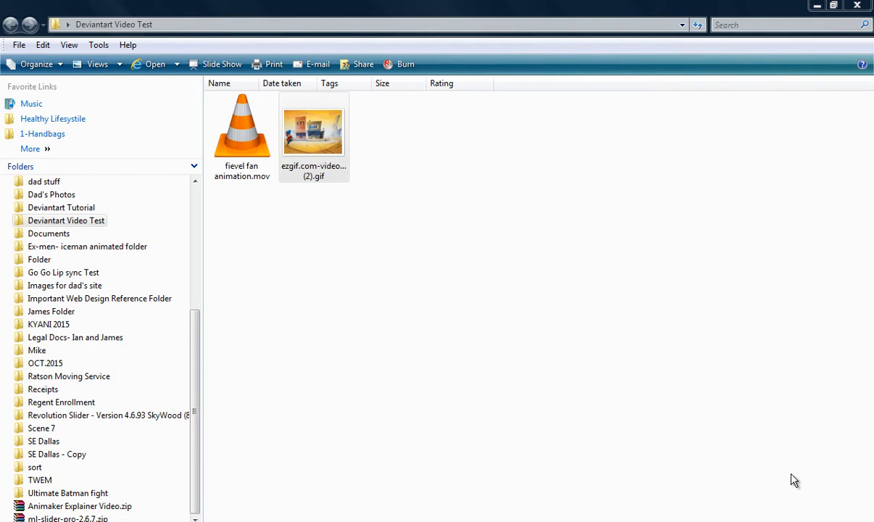
Step: Rename the downloaded ezgif GIF to fievel fan animation.gif
left_click(314, 166)
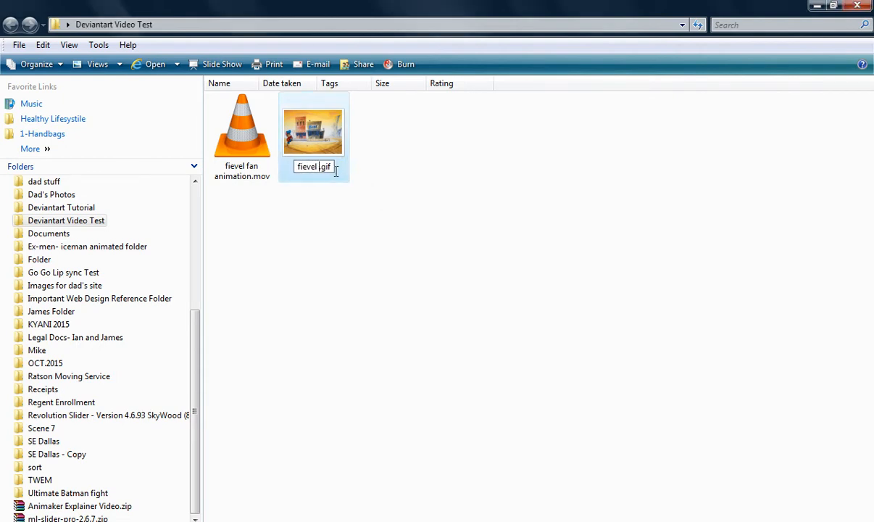
type("fan animation")
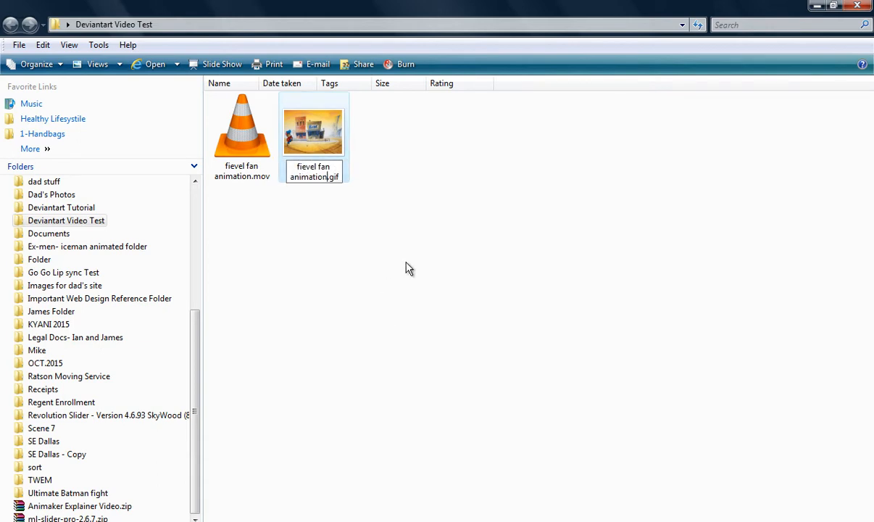
left_click(387, 262)
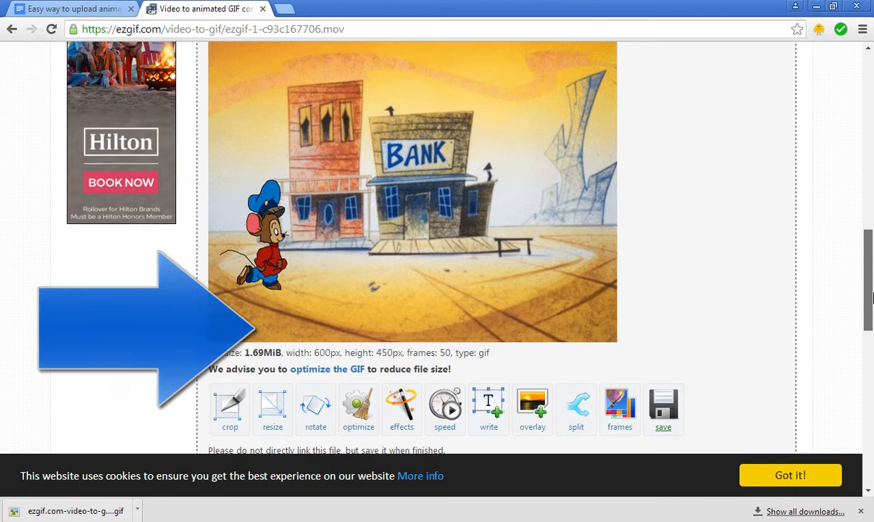
Step: Resize the Fievel GIF to 150 × 150 pixels
left_click(273, 409)
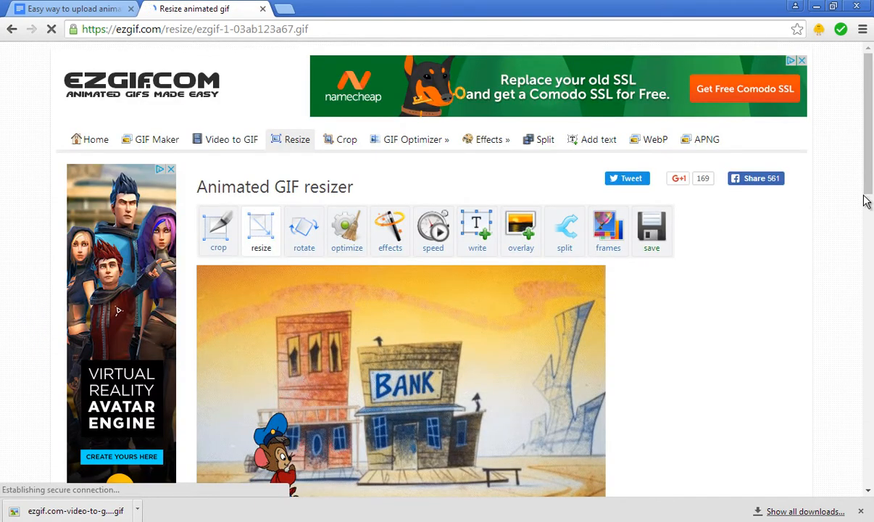
mouse_move(869, 238)
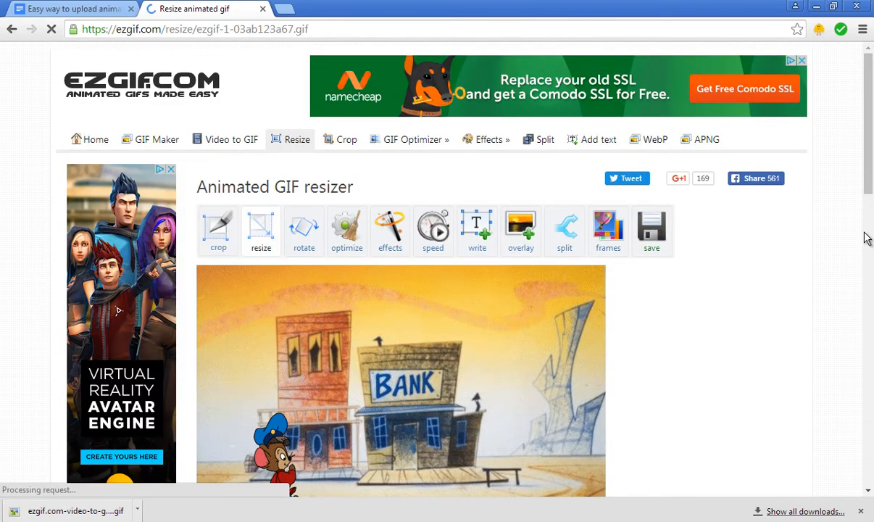
scroll("down", 3)
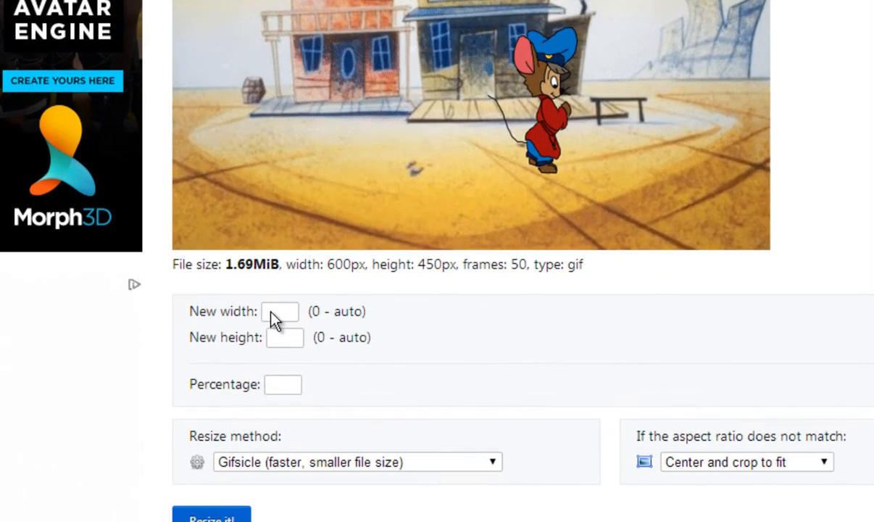
mouse_move(281, 321)
type("150")
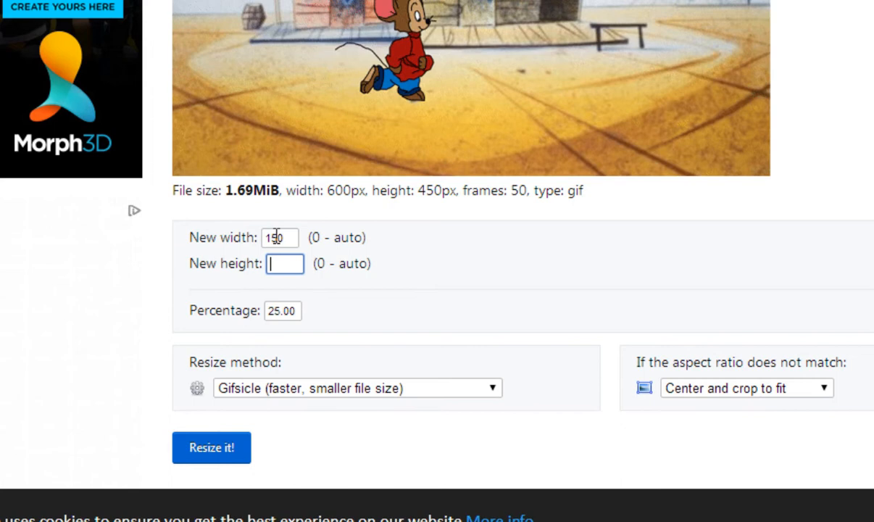
type("1")
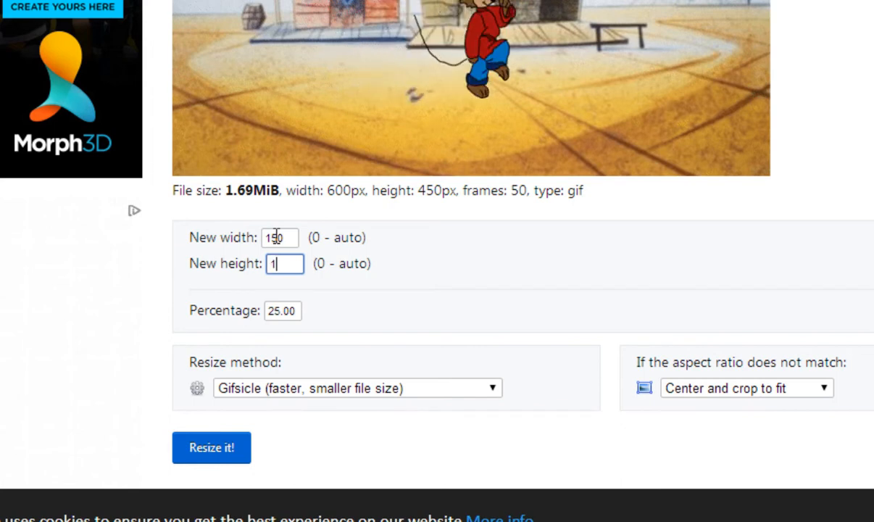
type("50")
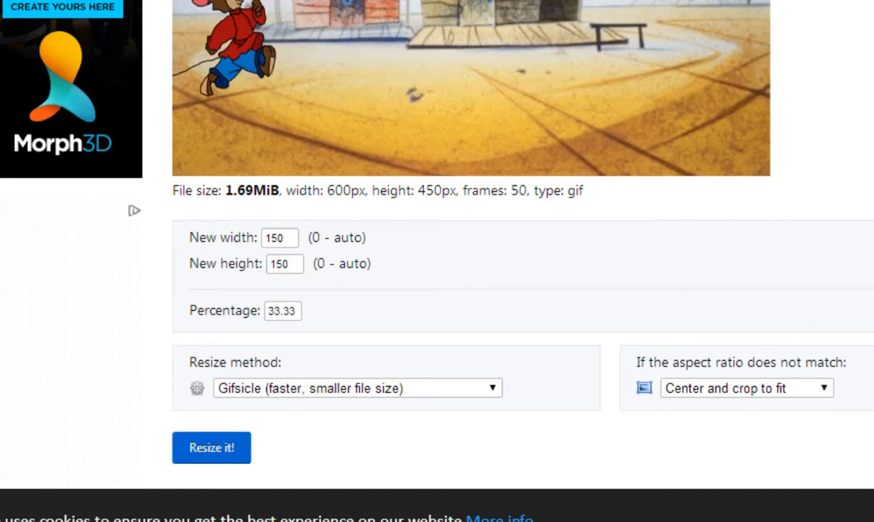
left_click(212, 447)
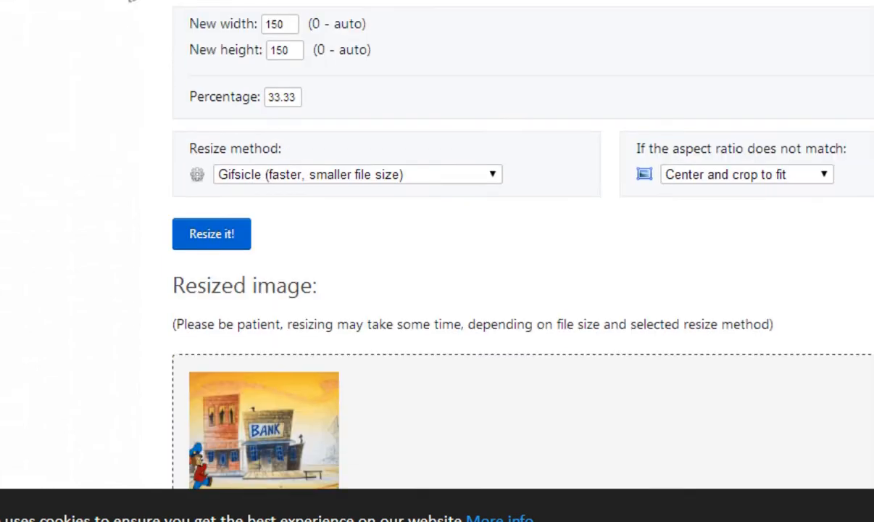
Step: Download the 152.3KiB resized GIF as ezgif.com-resize.gif
scroll("up", 3)
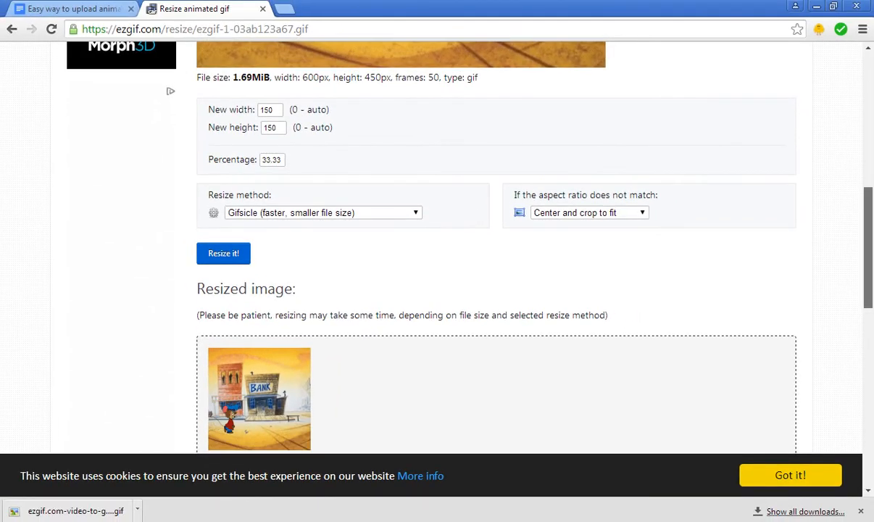
scroll("down", 3)
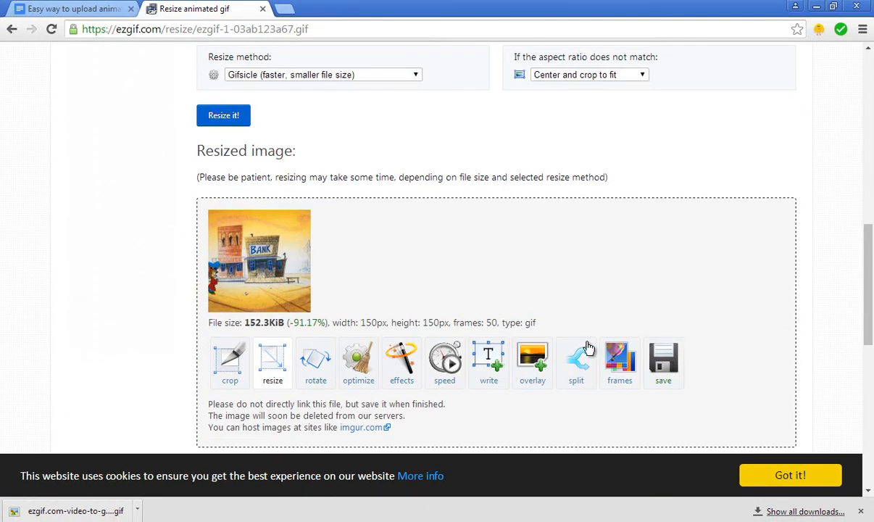
mouse_move(663, 362)
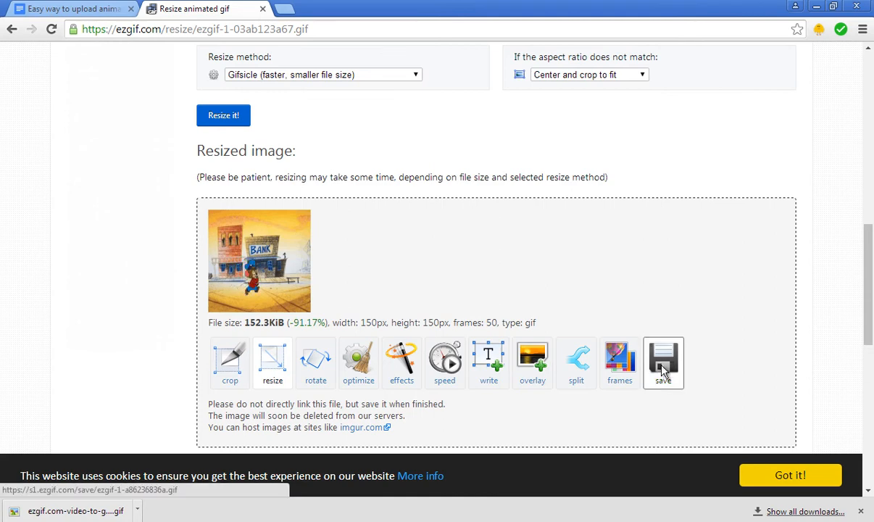
left_click(663, 362)
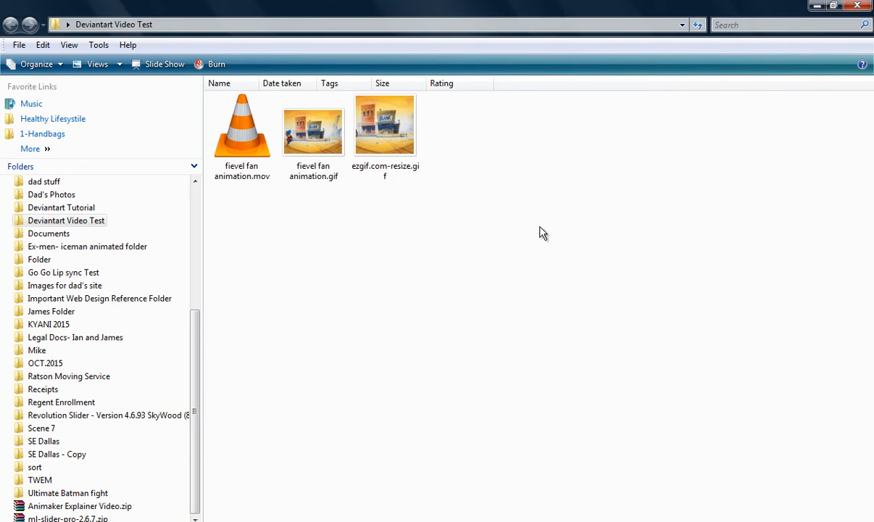
mouse_move(527, 224)
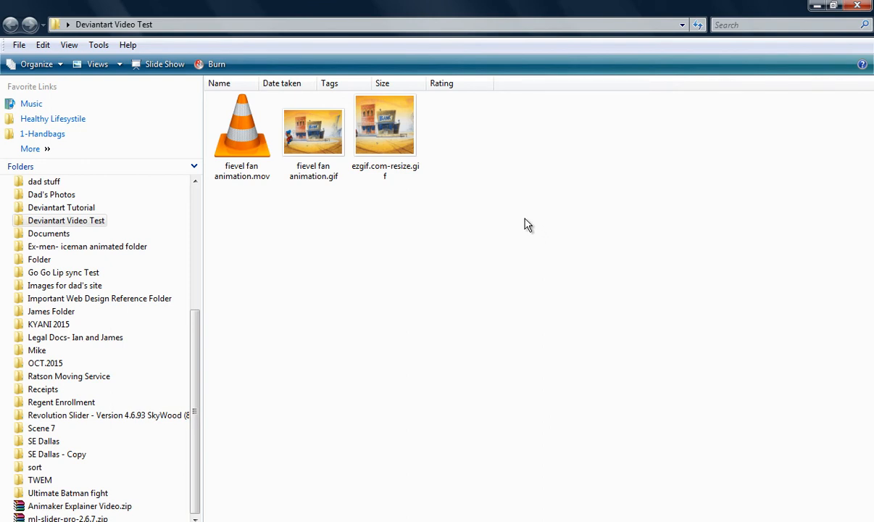
Step: Rename ezgif.com-resize.gif to thumbnail image.gif
left_click(384, 124)
type("thumbnail imag")
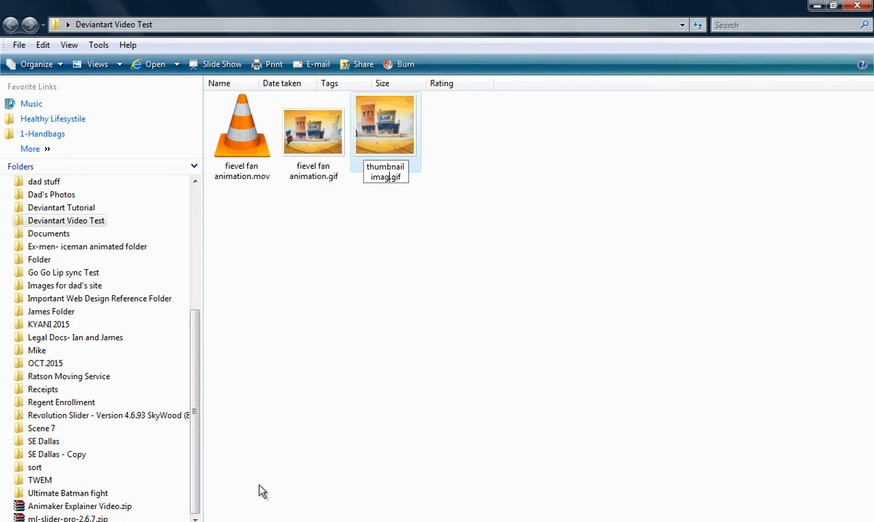
mouse_move(515, 263)
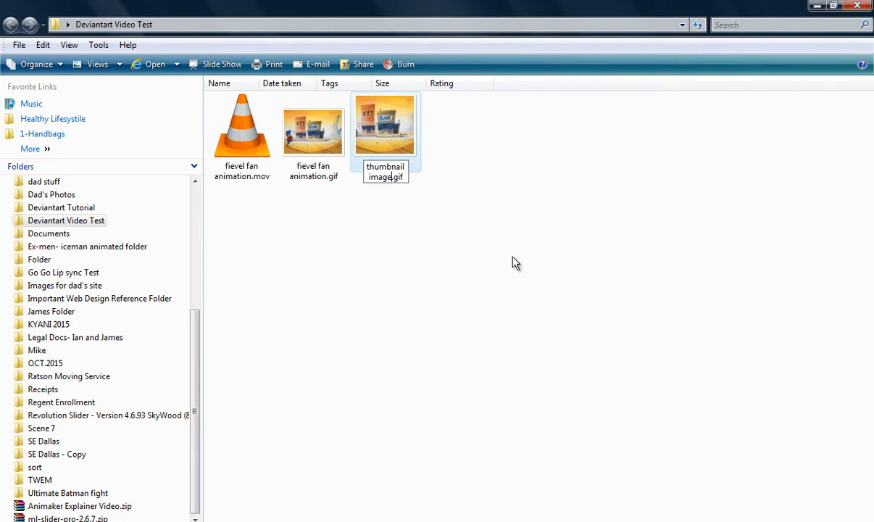
left_click(499, 335)
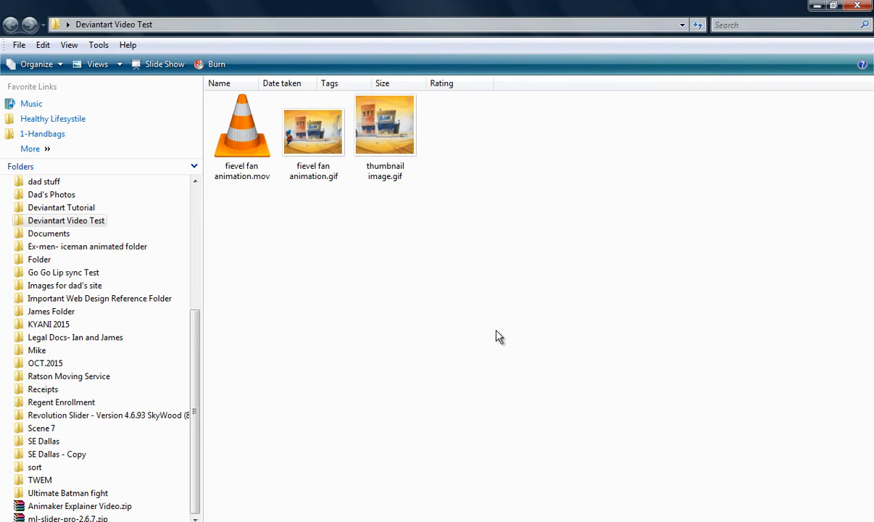
mouse_move(508, 353)
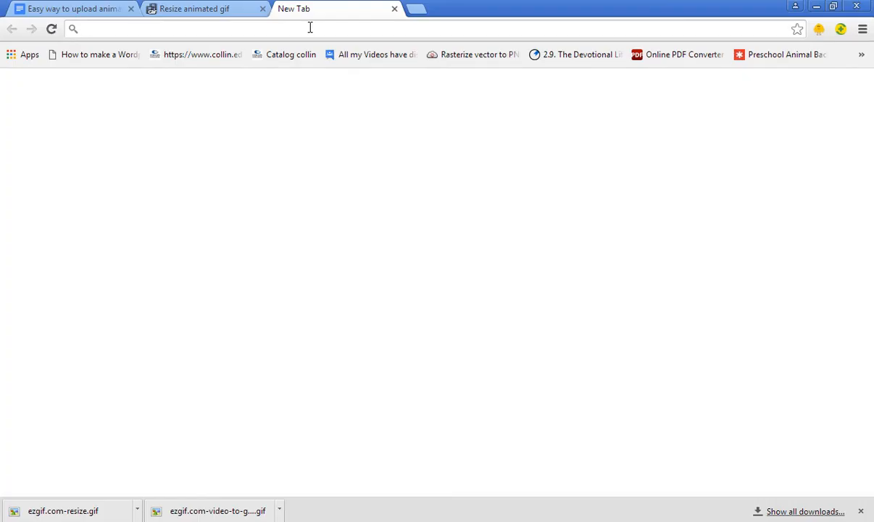
Step: Go to ianmaiguapictures.deviantart.com and choose Submit > Submit Art
type("ianmaiguapictures.deviantart.com")
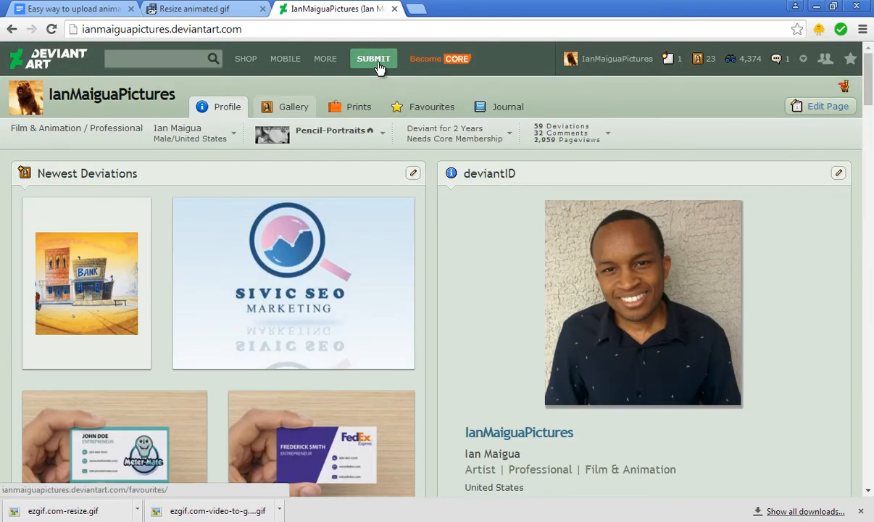
left_click(373, 58)
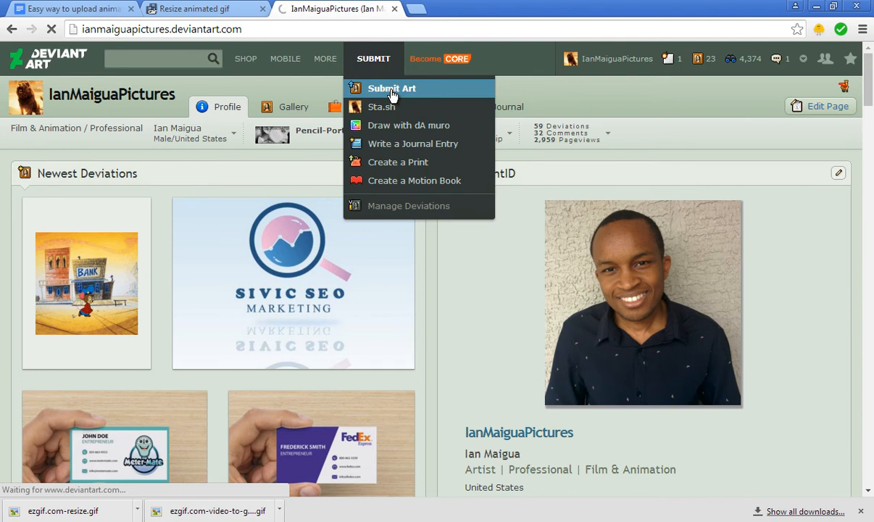
left_click(392, 88)
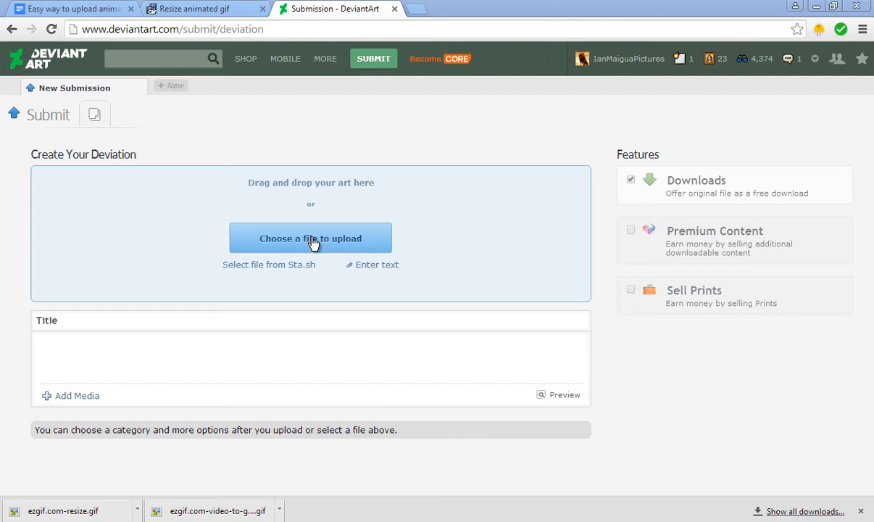
Step: Upload fievel fan animation.gif as the new deviation
left_click(310, 238)
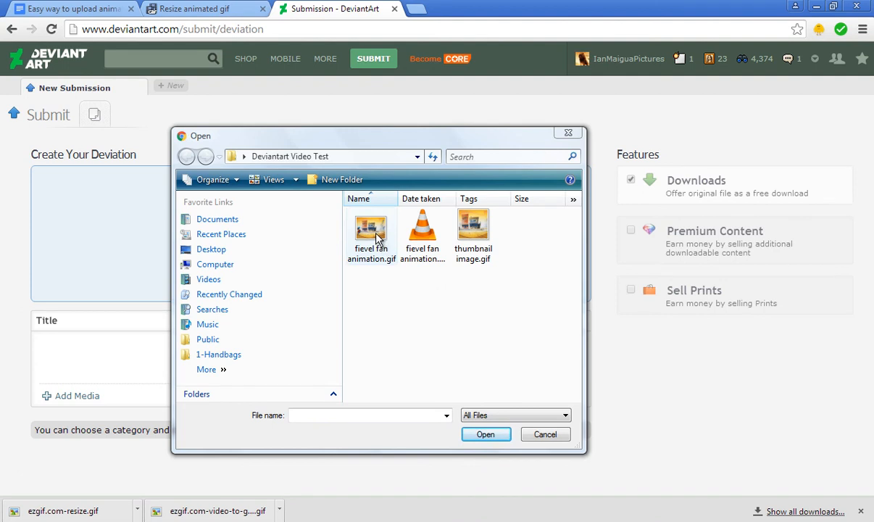
left_click(371, 232)
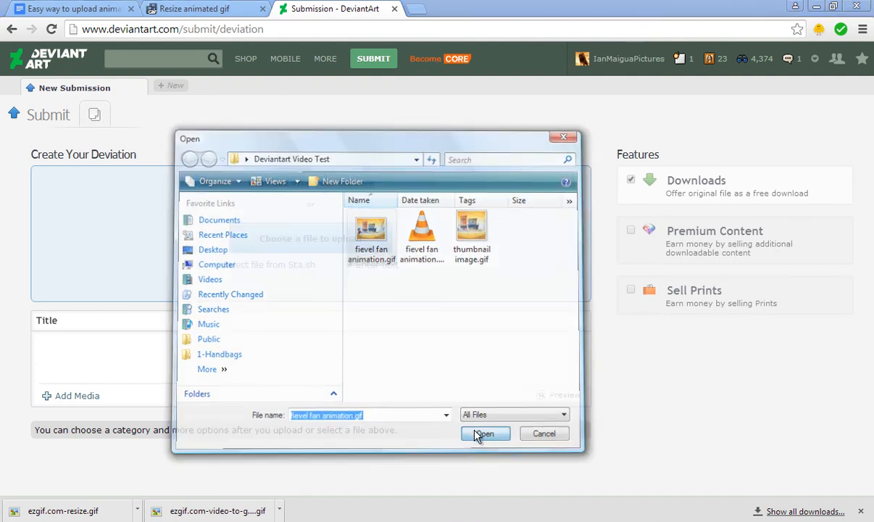
left_click(484, 433)
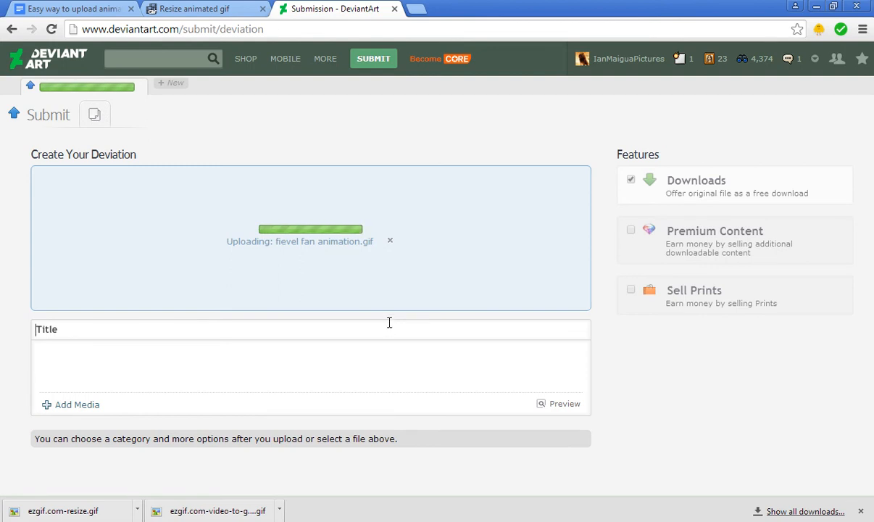
Step: Title the submission 'Fievel fan animation' and begin the description
type("Fievel fan a")
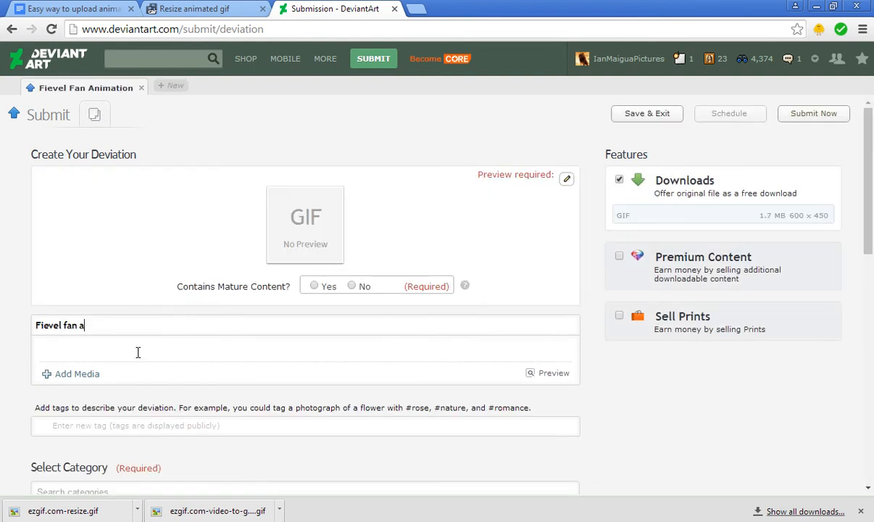
type("nimation")
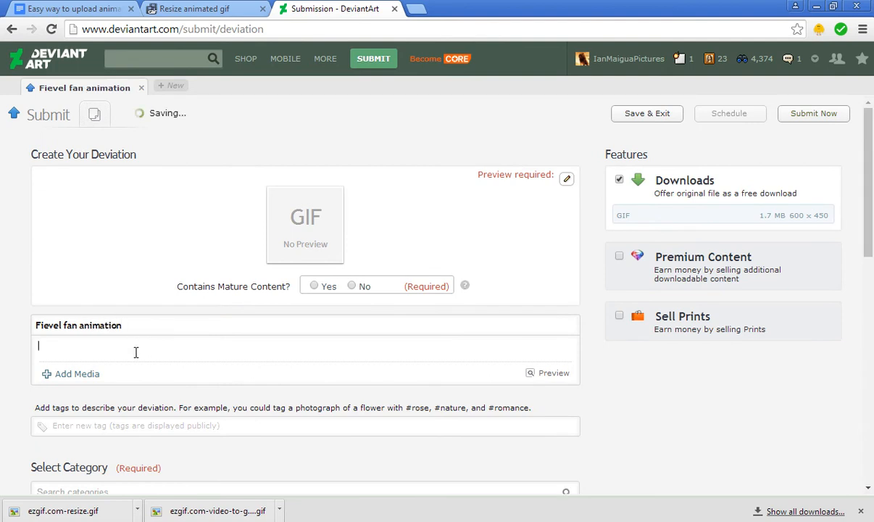
type("This is a test.")
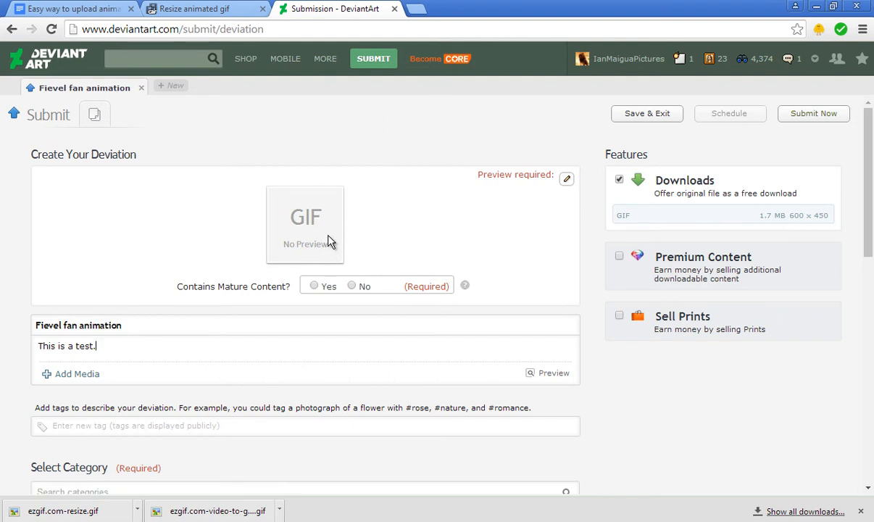
mouse_move(356, 243)
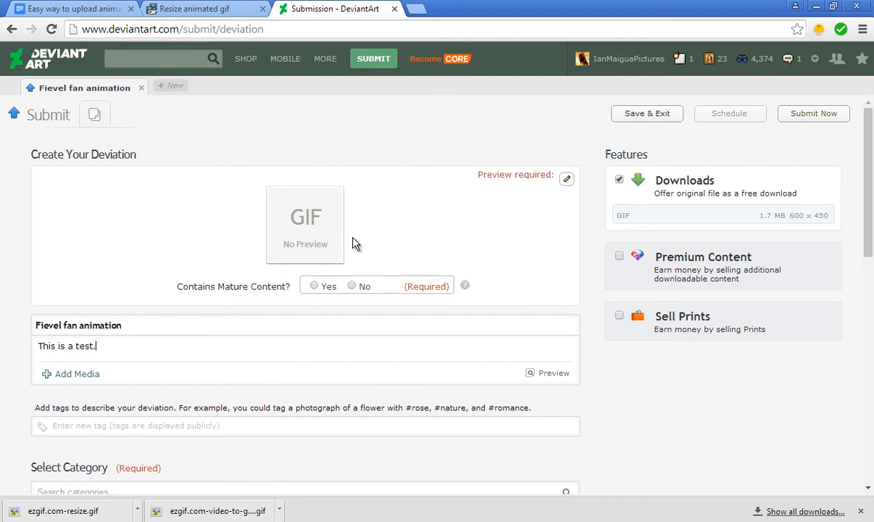
mouse_move(566, 193)
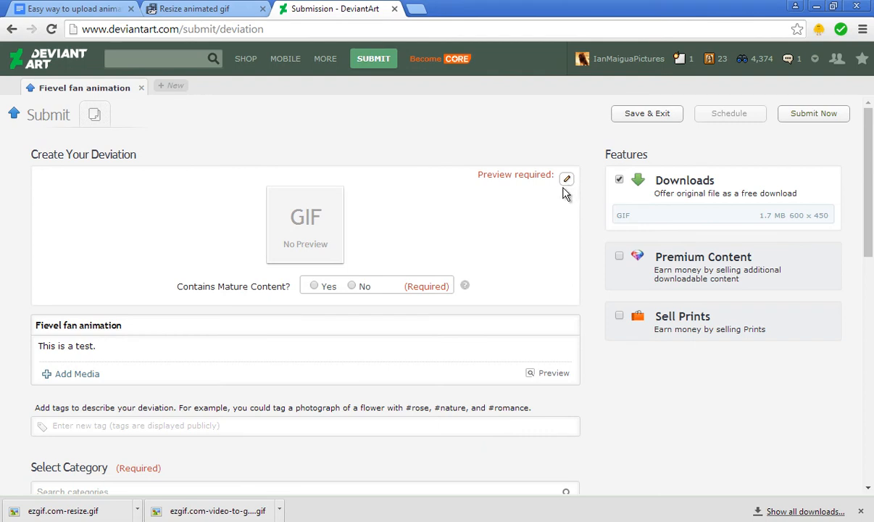
mouse_move(567, 183)
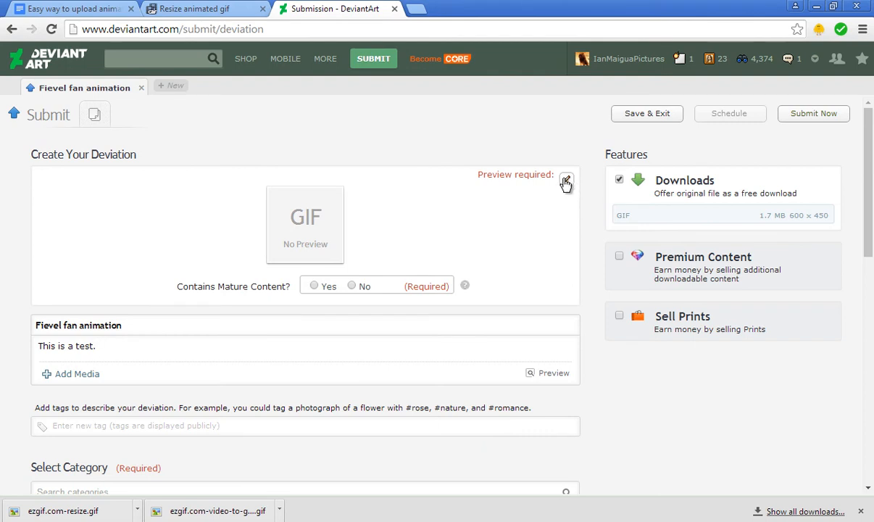
Step: Set thumbnail image.gif as the preview and mark mature content No
left_click(566, 179)
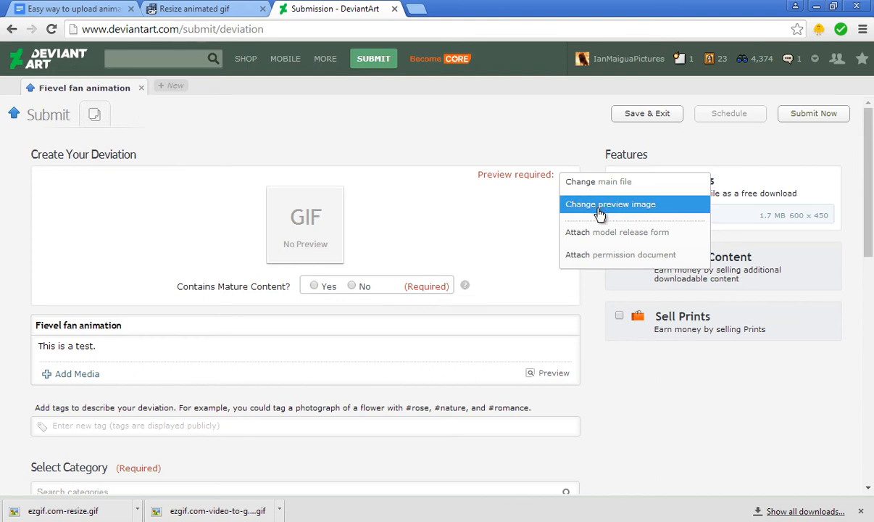
left_click(611, 204)
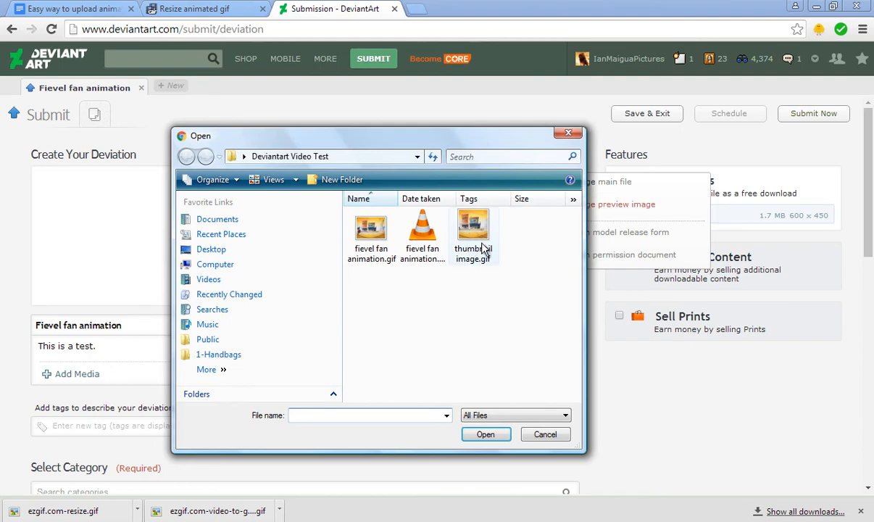
left_click(473, 232)
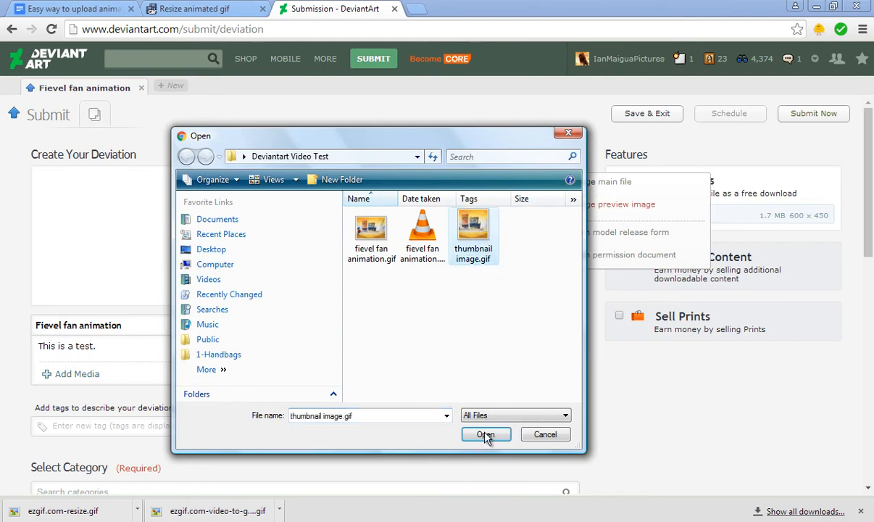
left_click(486, 434)
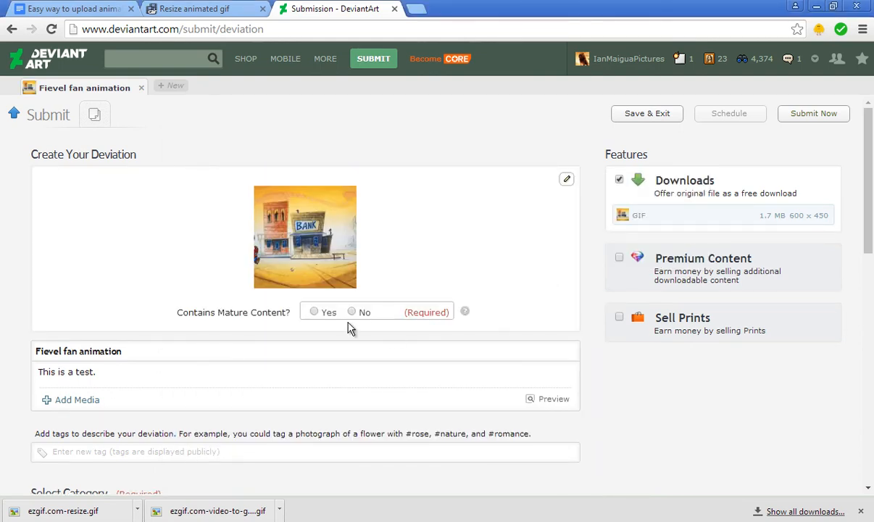
left_click(352, 312)
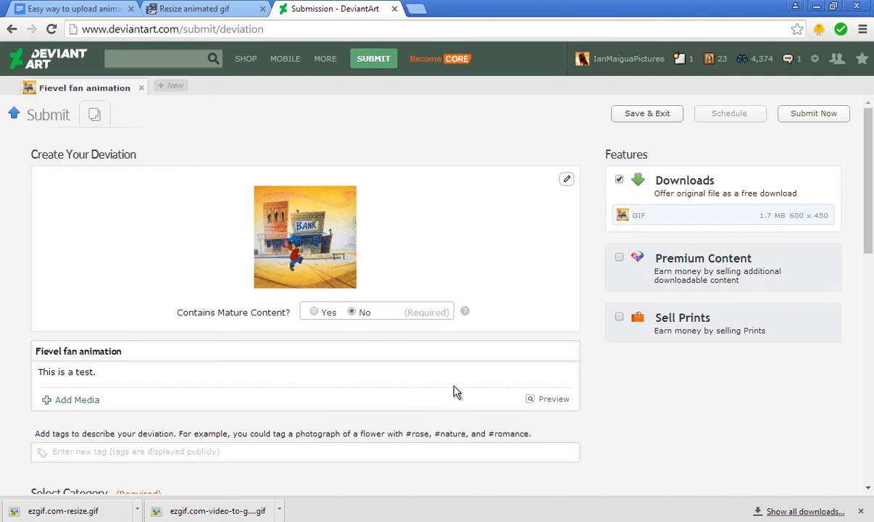
left_click(646, 113)
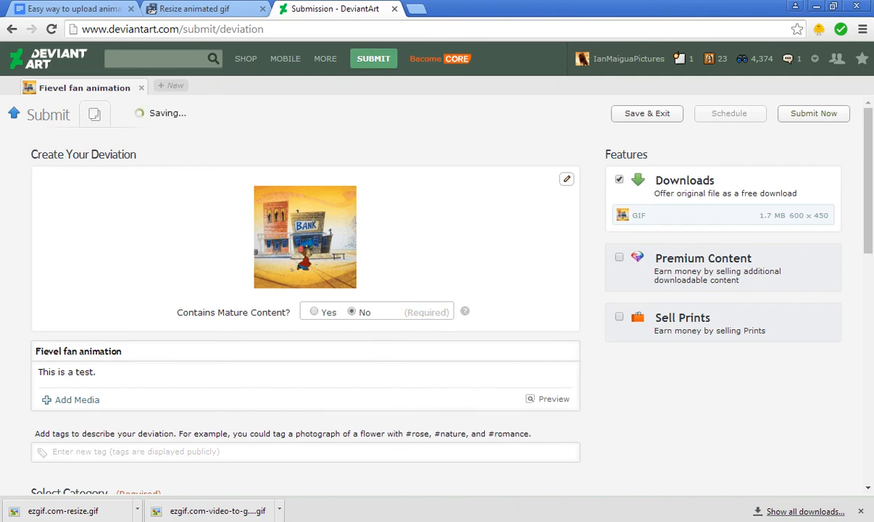
Step: Add the walkcycle tag to the submission
scroll("down", 3)
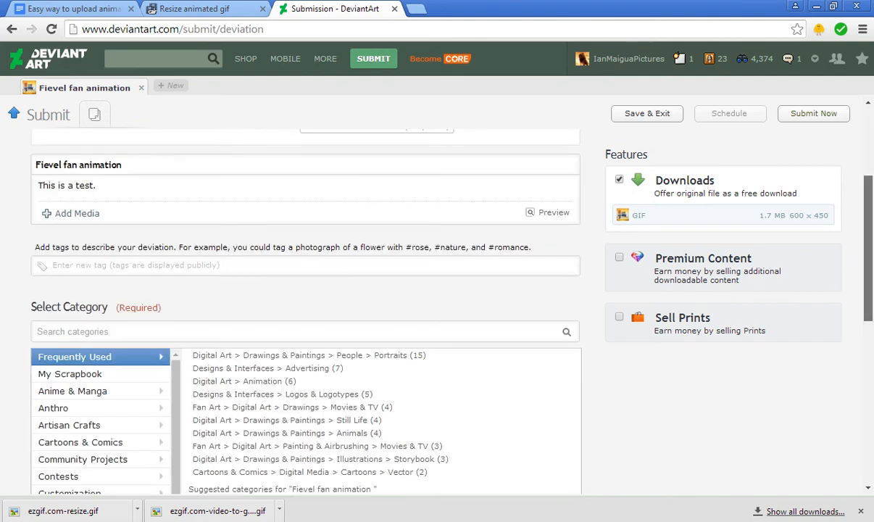
scroll("up", 3)
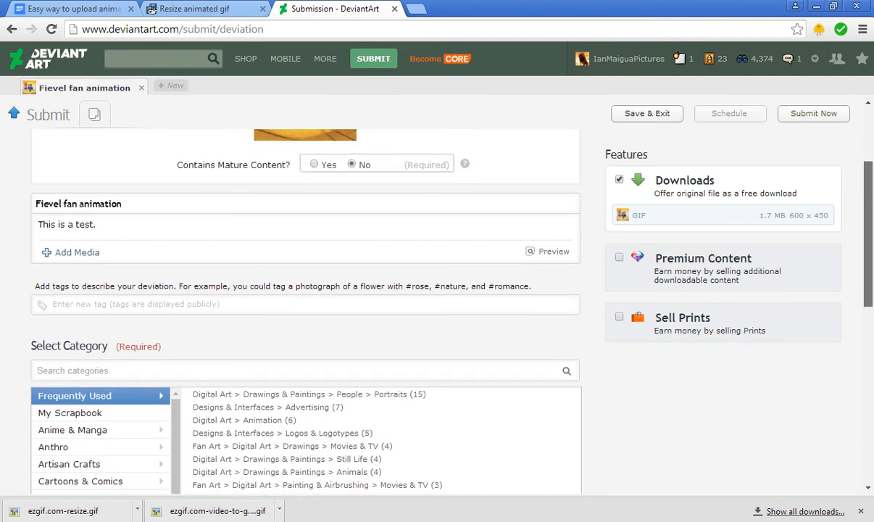
scroll("down", 3)
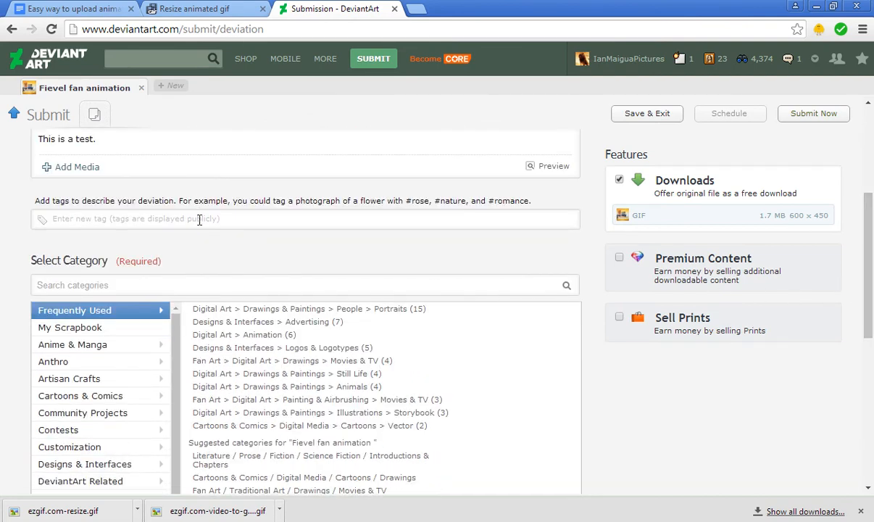
type("walkcyc")
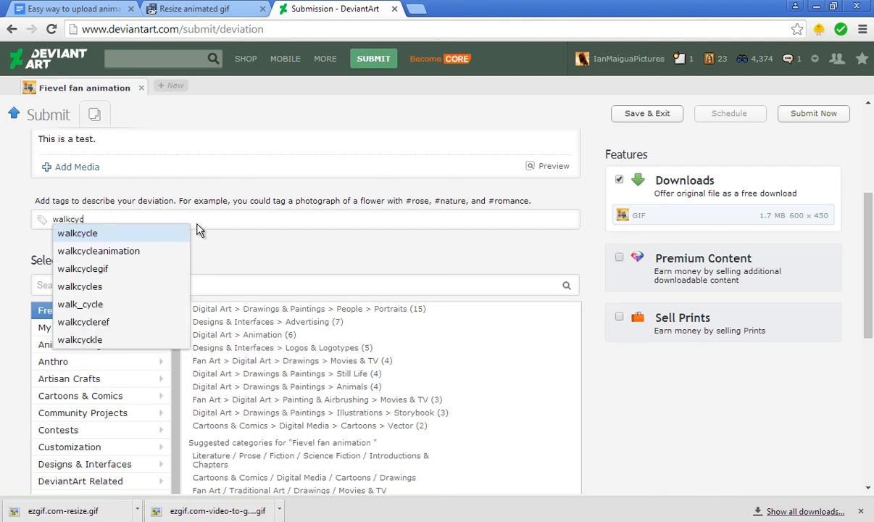
left_click(77, 233)
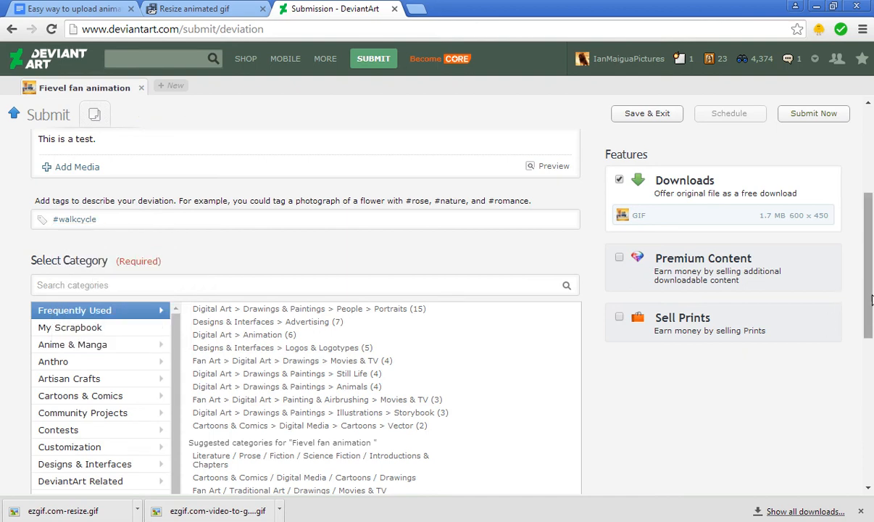
Step: Submit the deviation for publishing
scroll("down", 3)
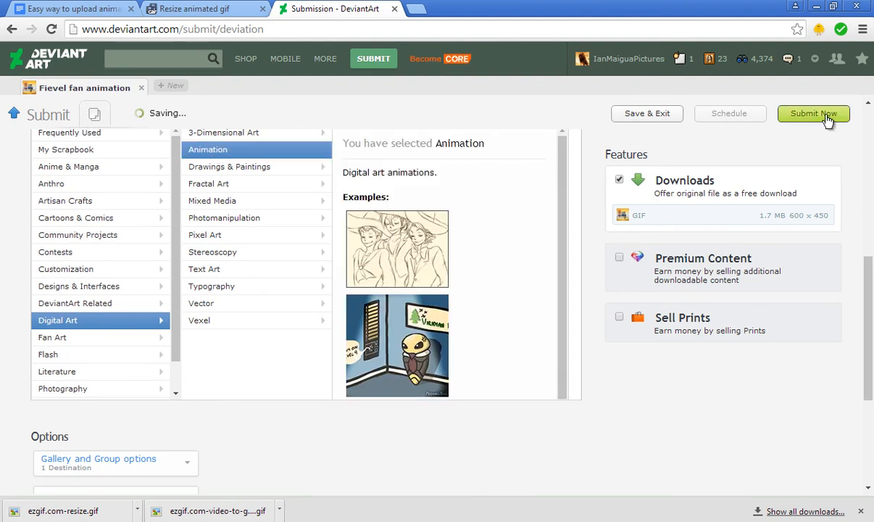
left_click(814, 113)
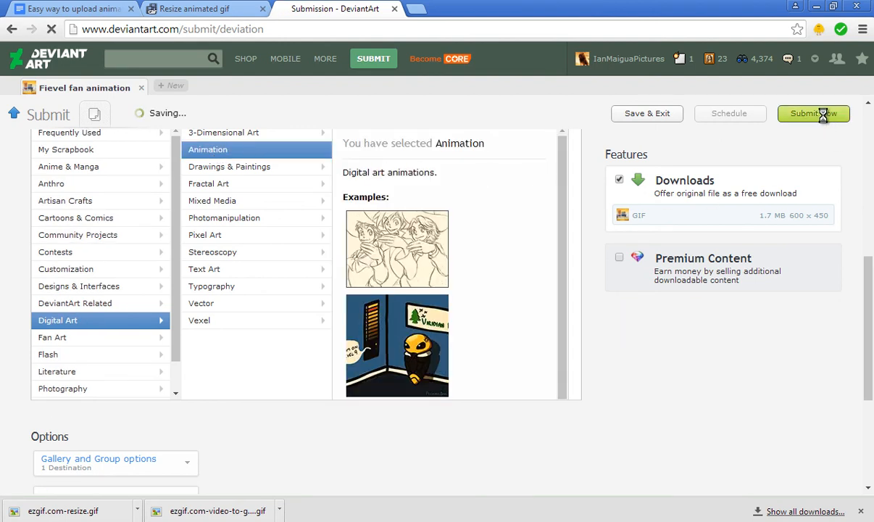
left_click(813, 113)
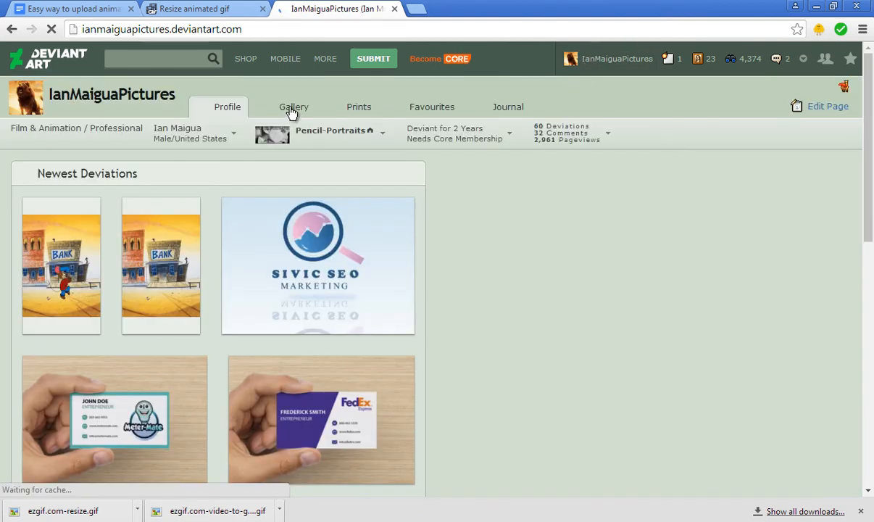
Step: Open the DeviantArt gallery, where the new Fievel walk-cycle thumbnails lead the collection
left_click(294, 106)
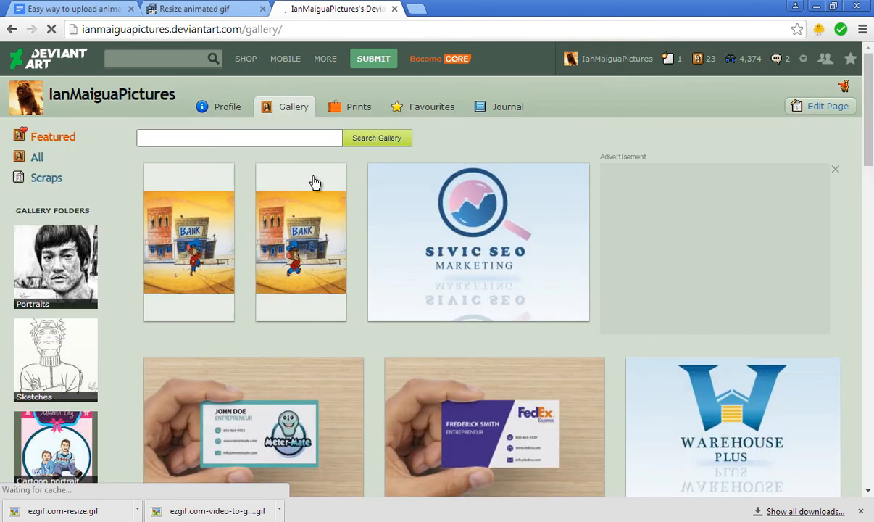
mouse_move(315, 264)
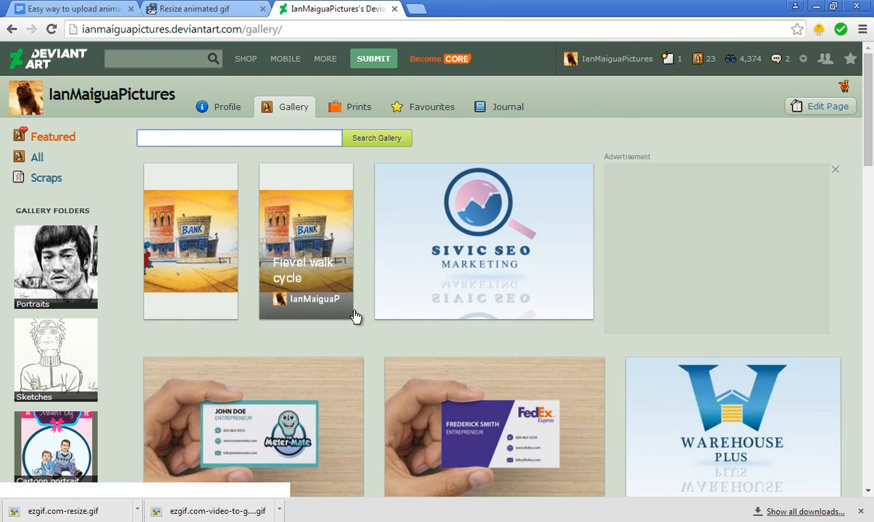
mouse_move(370, 321)
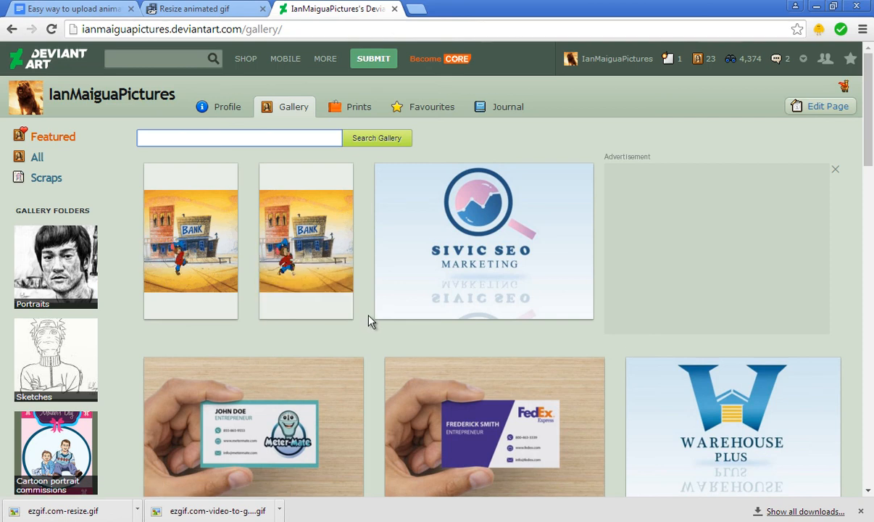